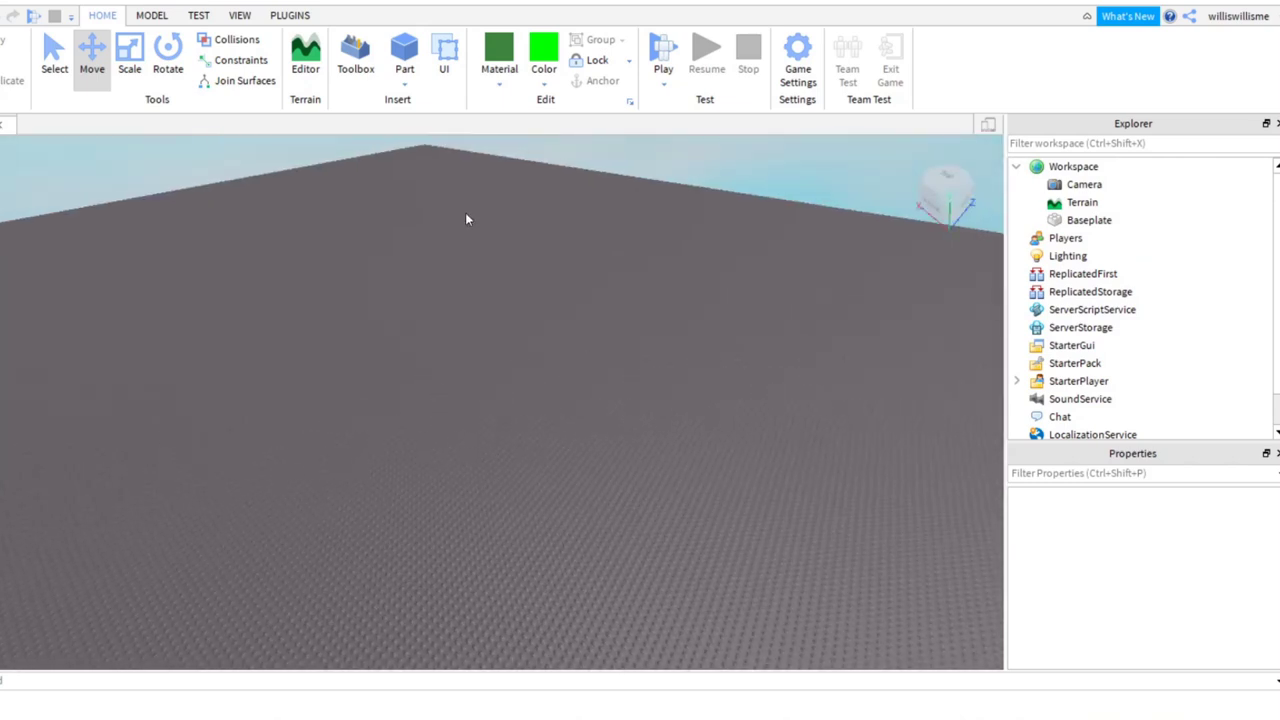
- Insert a new block part coloured Really red and select it on the baseplate
click(544, 56)
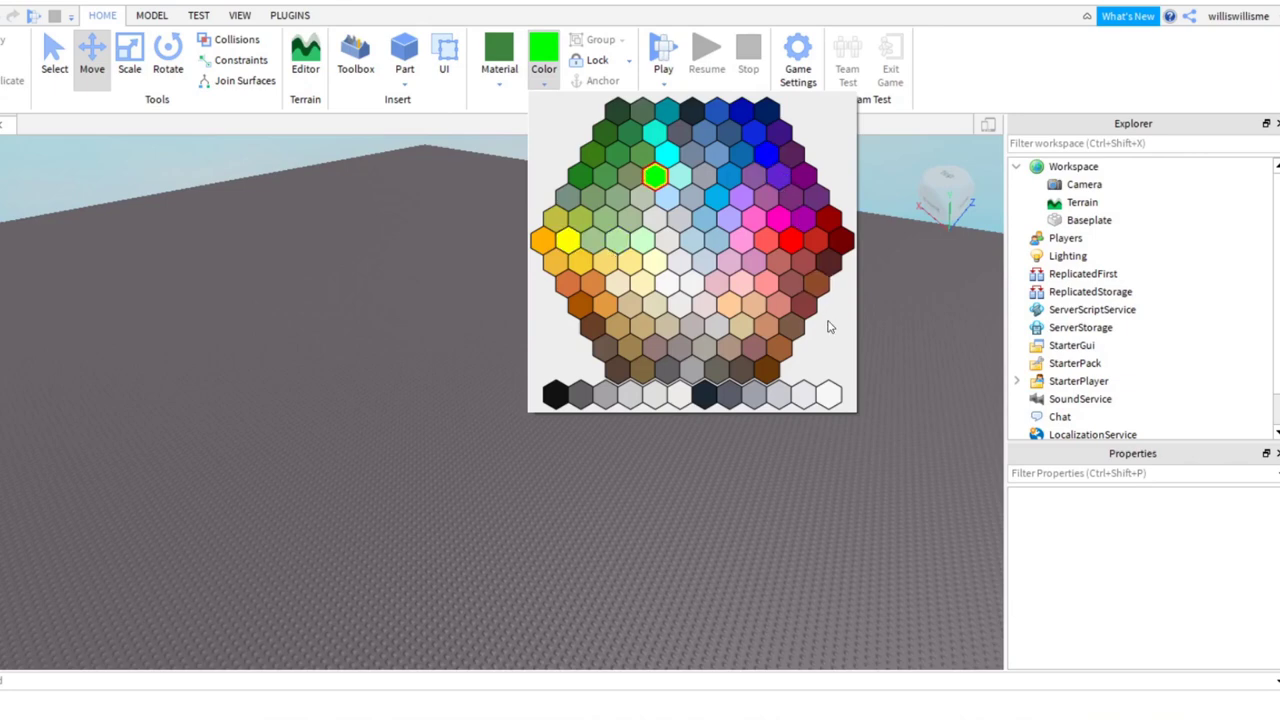
click(788, 240)
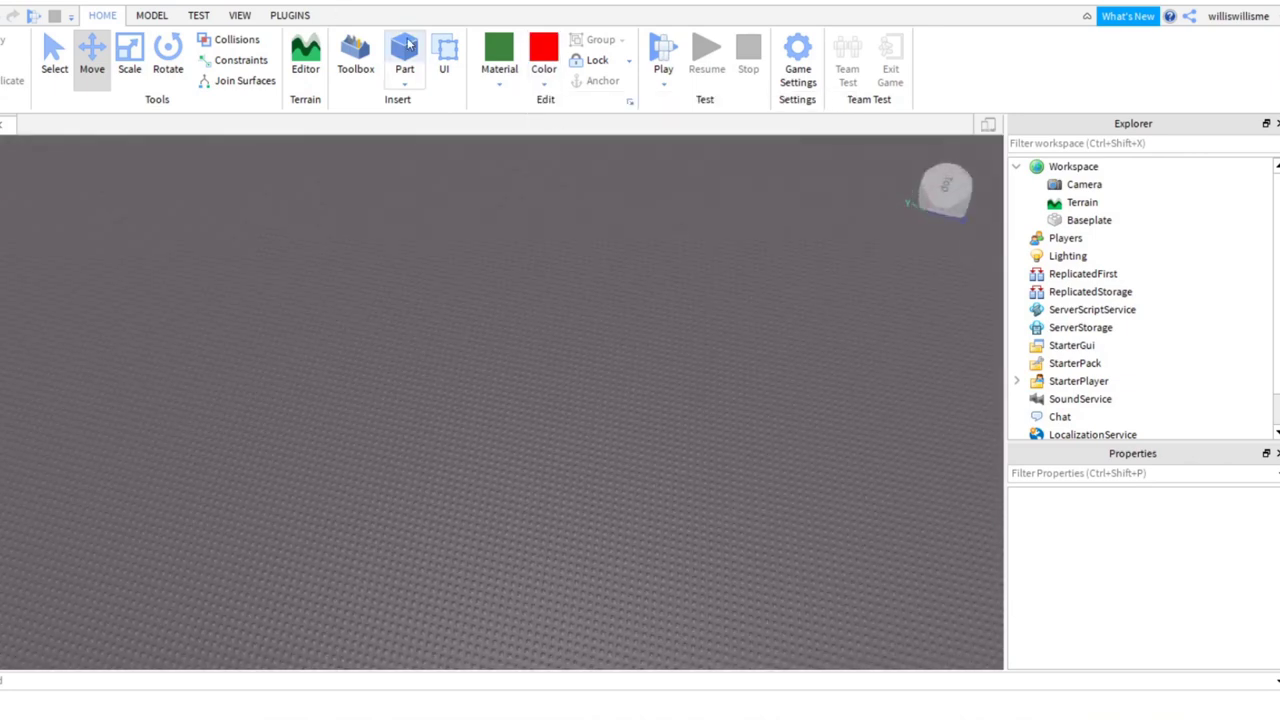
click(404, 50)
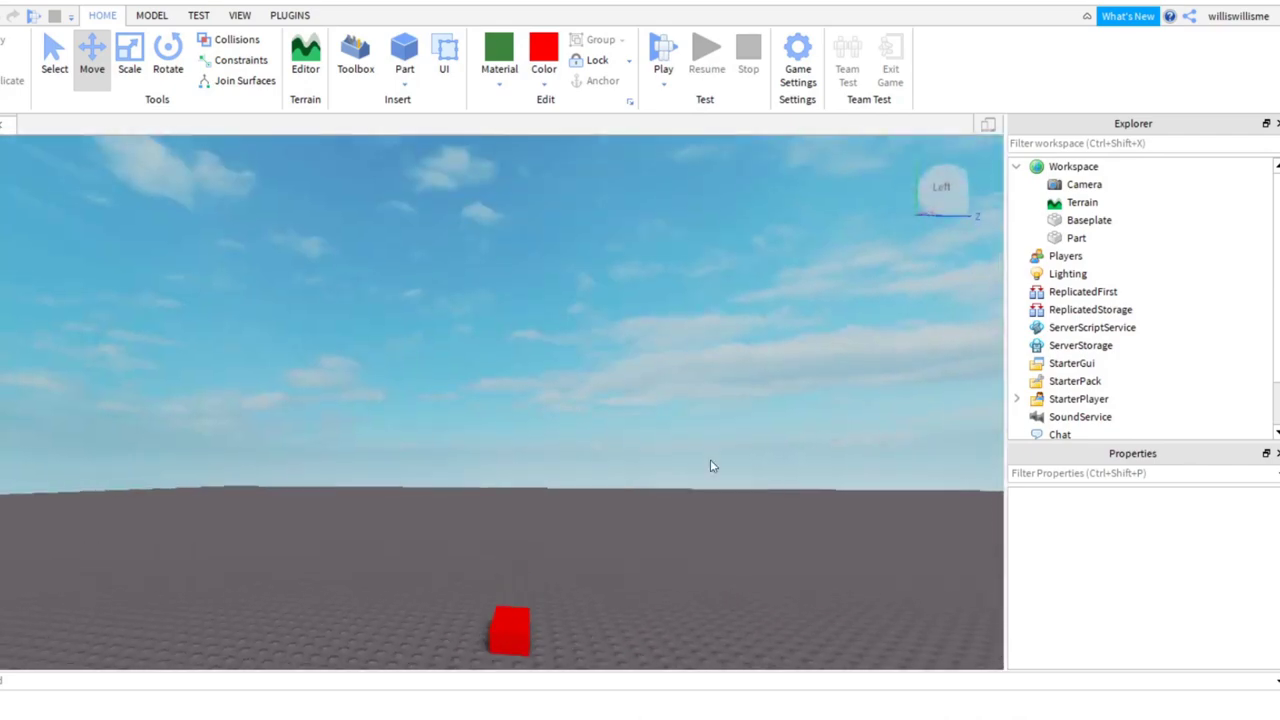
click(508, 624)
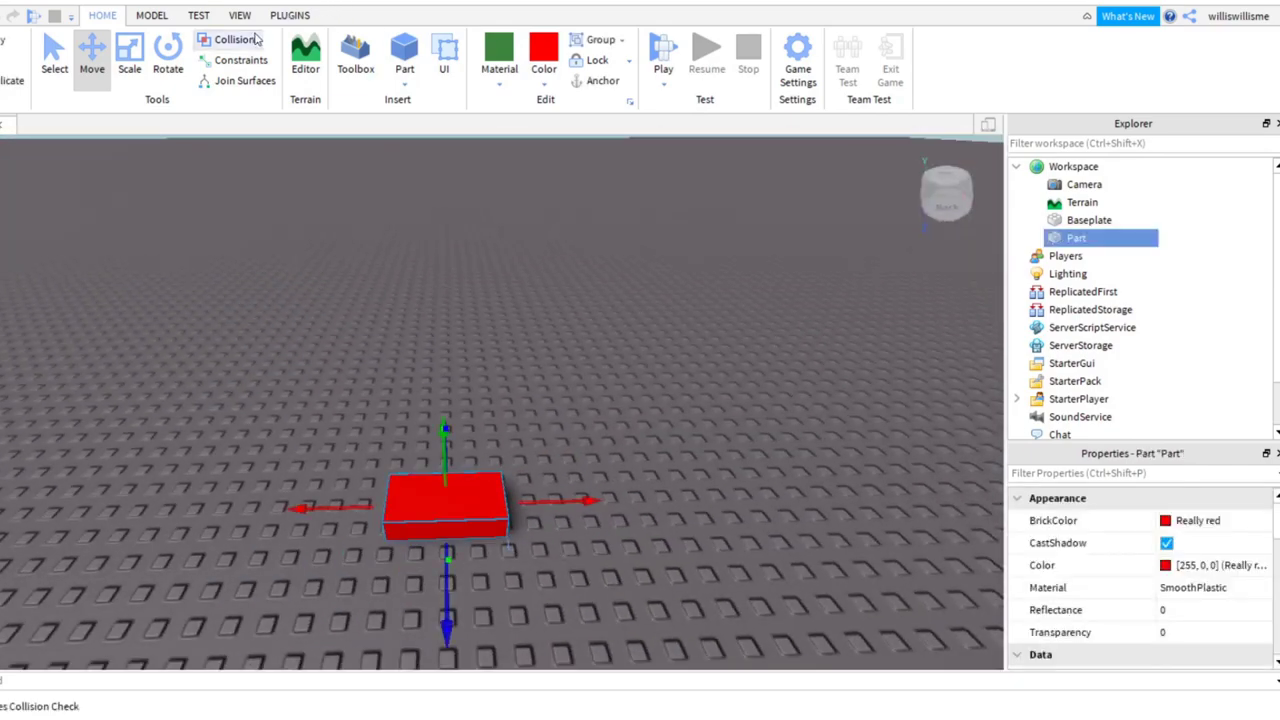
- Insert a Block Rig Dummy from the Rig Builder plugin, then return to the Home tools
click(288, 16)
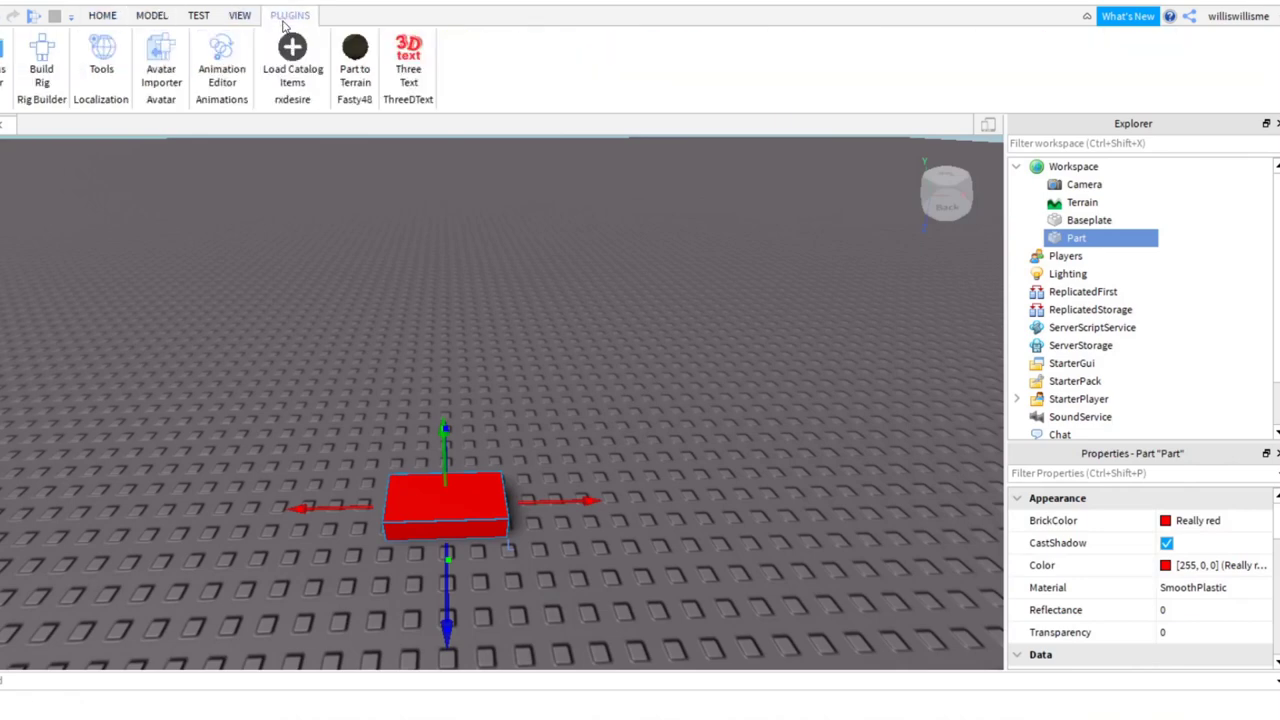
click(40, 60)
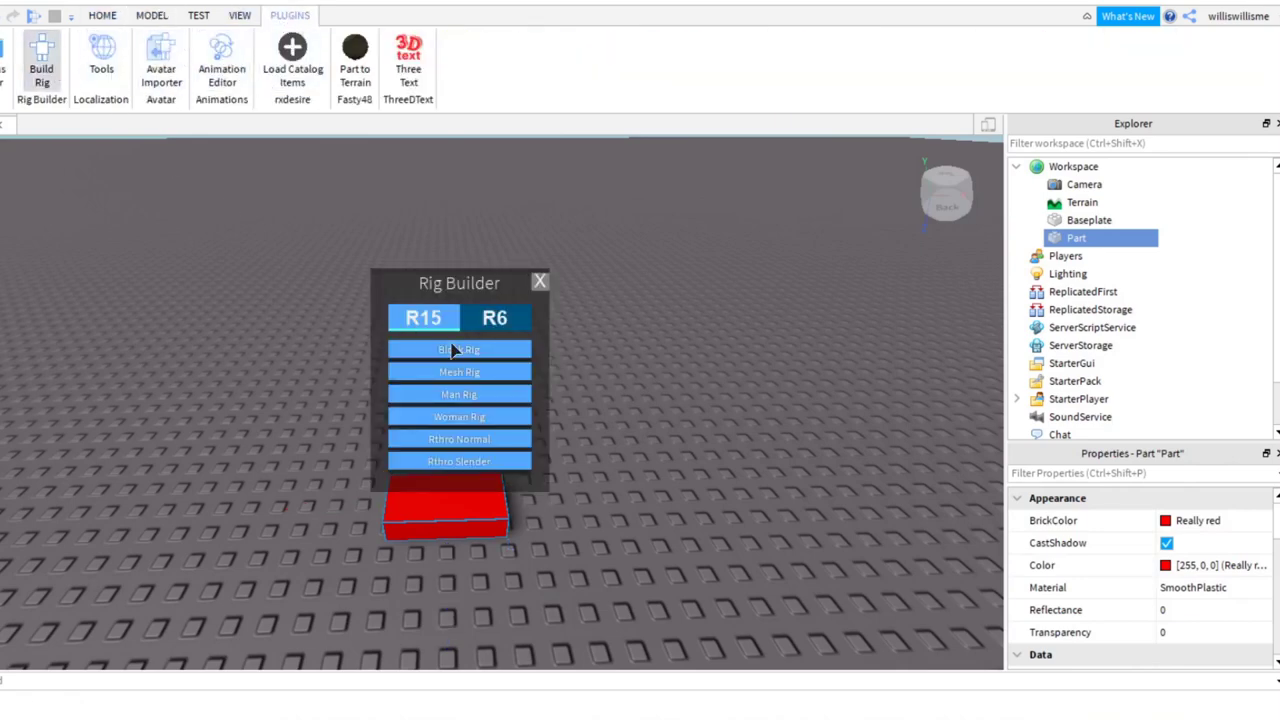
click(460, 348)
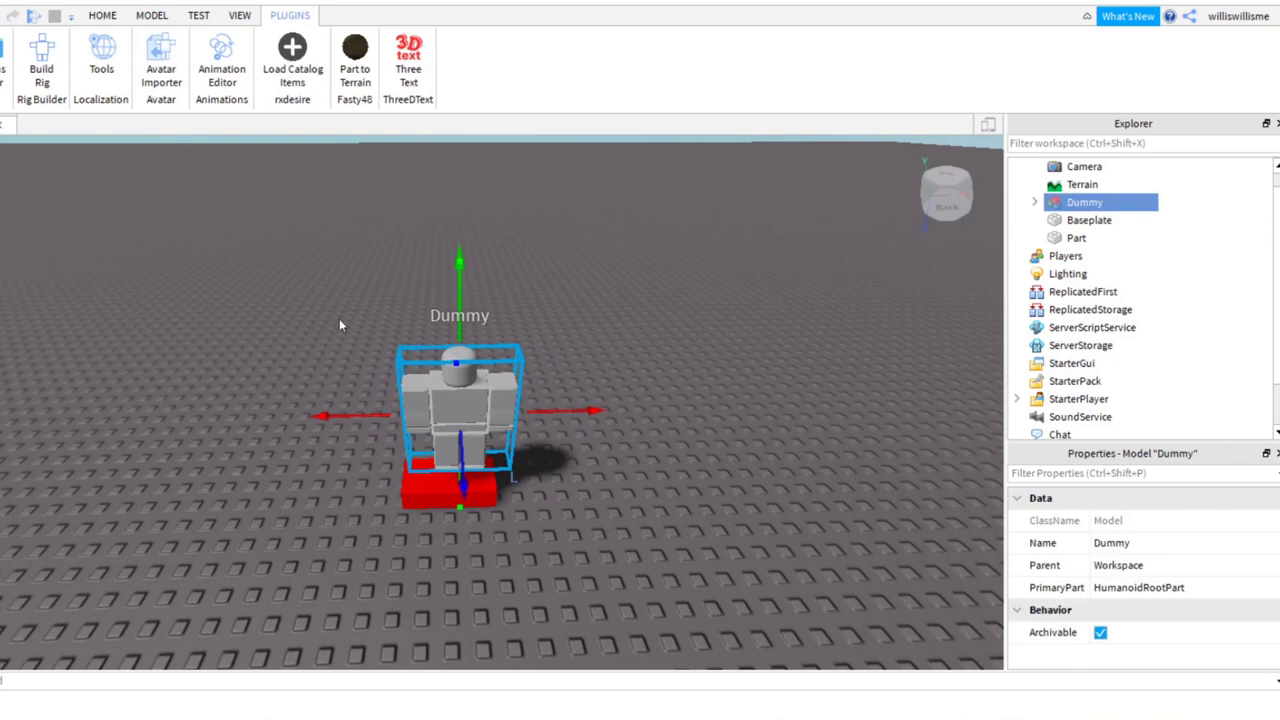
click(102, 16)
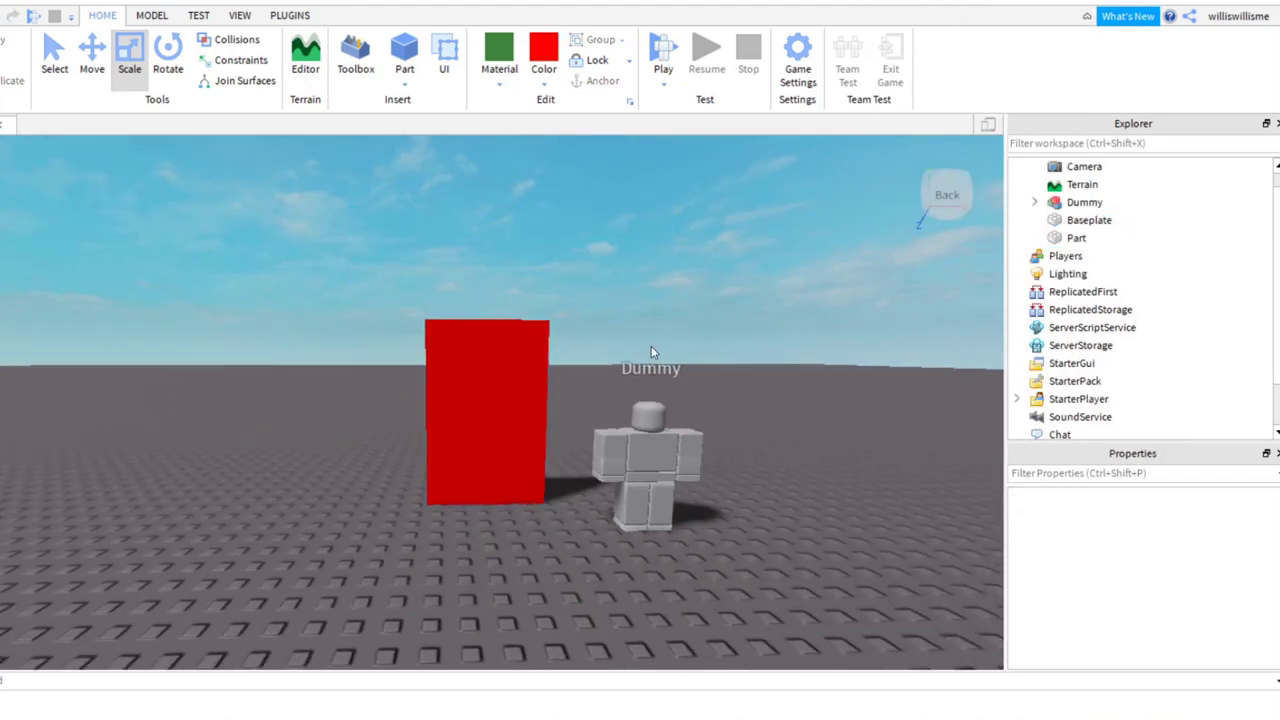
- Insert a second block part coloured Lime green near the red slab
click(650, 450)
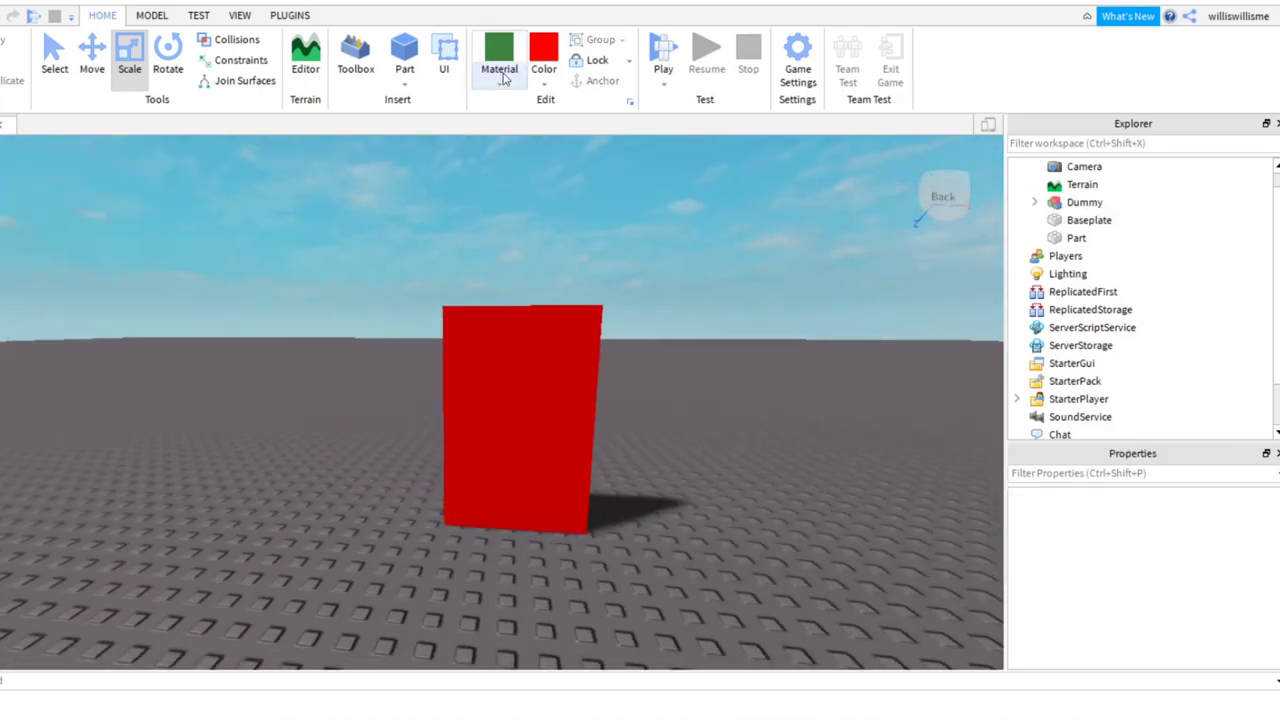
click(152, 16)
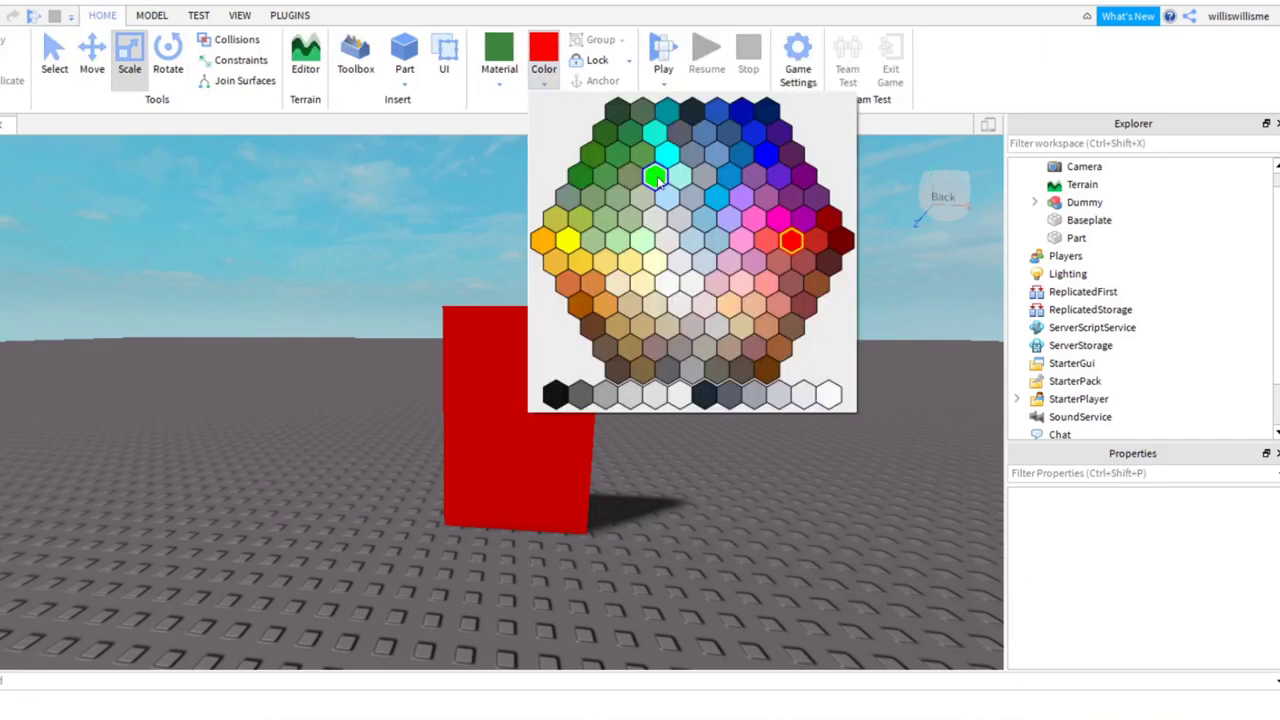
click(664, 176)
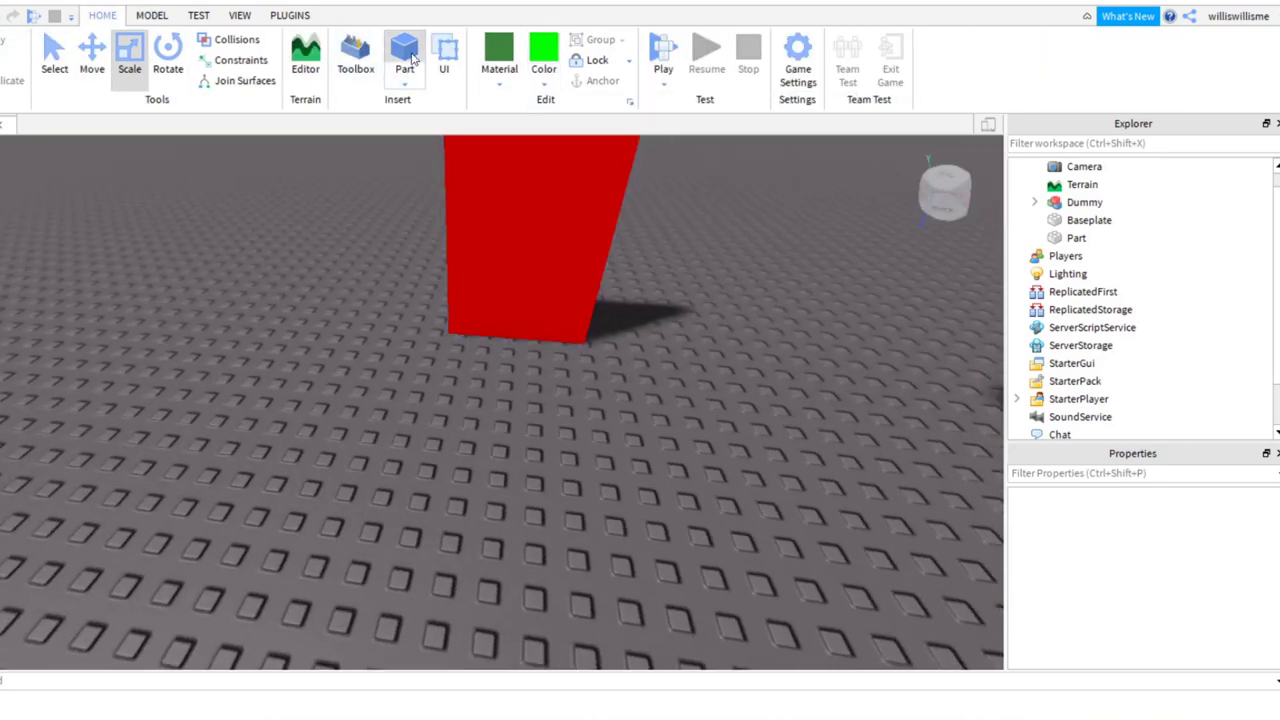
click(404, 50)
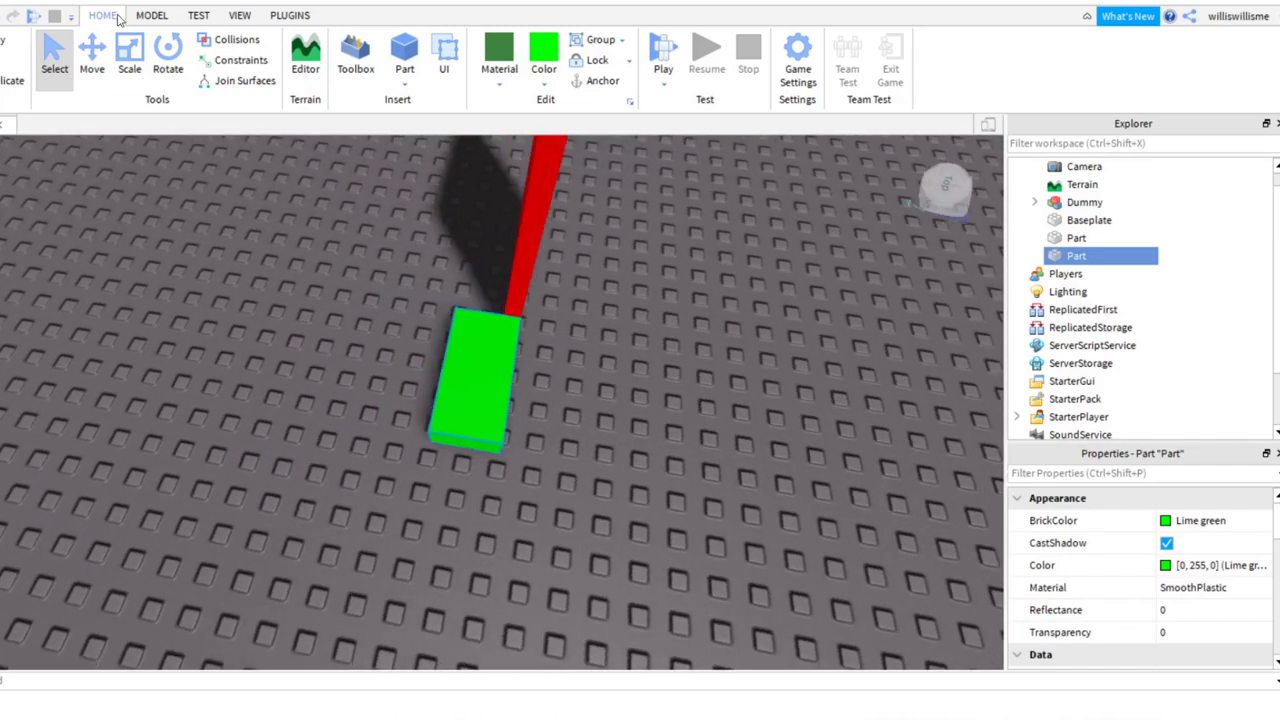
- With Move snap at 0.1 studs, place green pillars beside the door and a beam above it
click(92, 56)
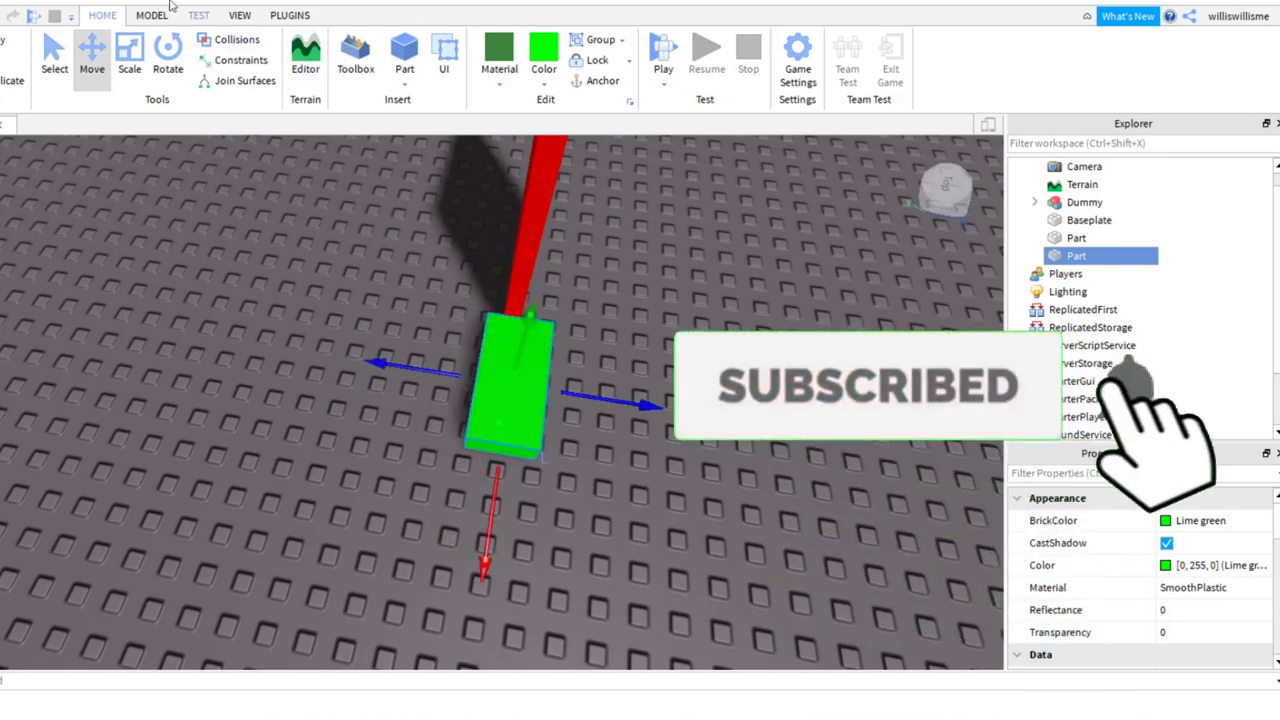
click(152, 16)
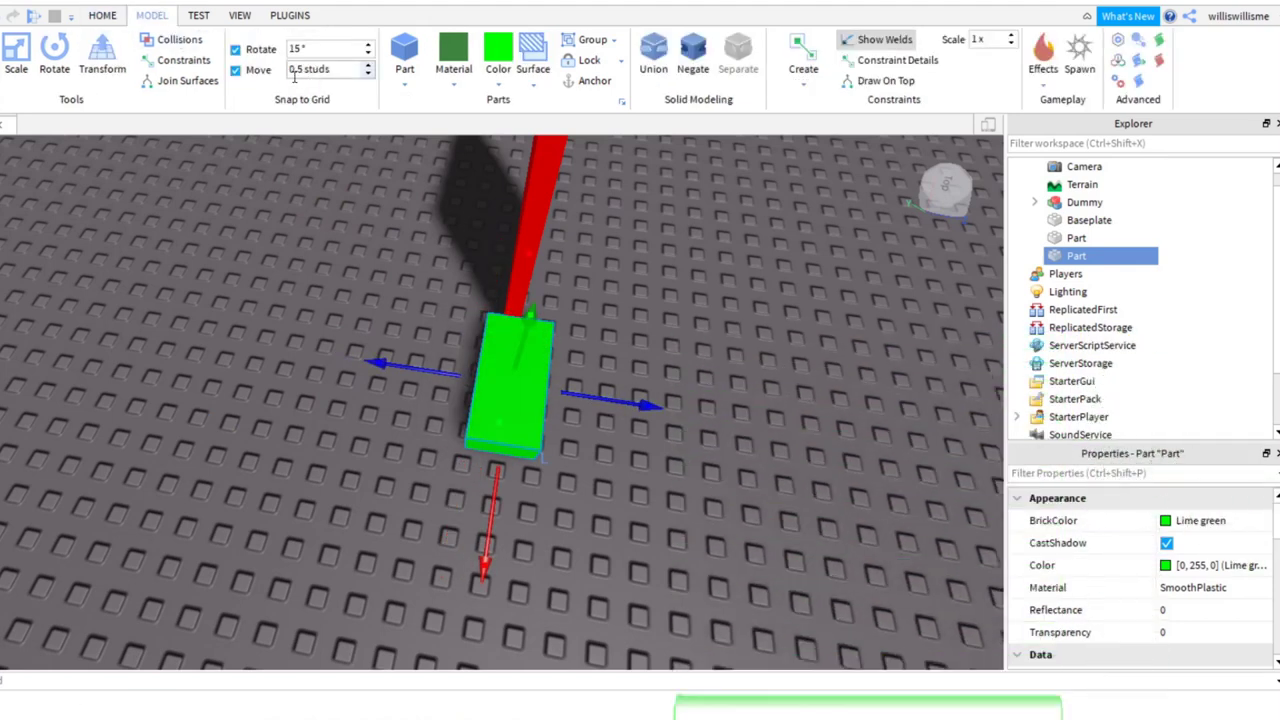
triple_click(330, 68)
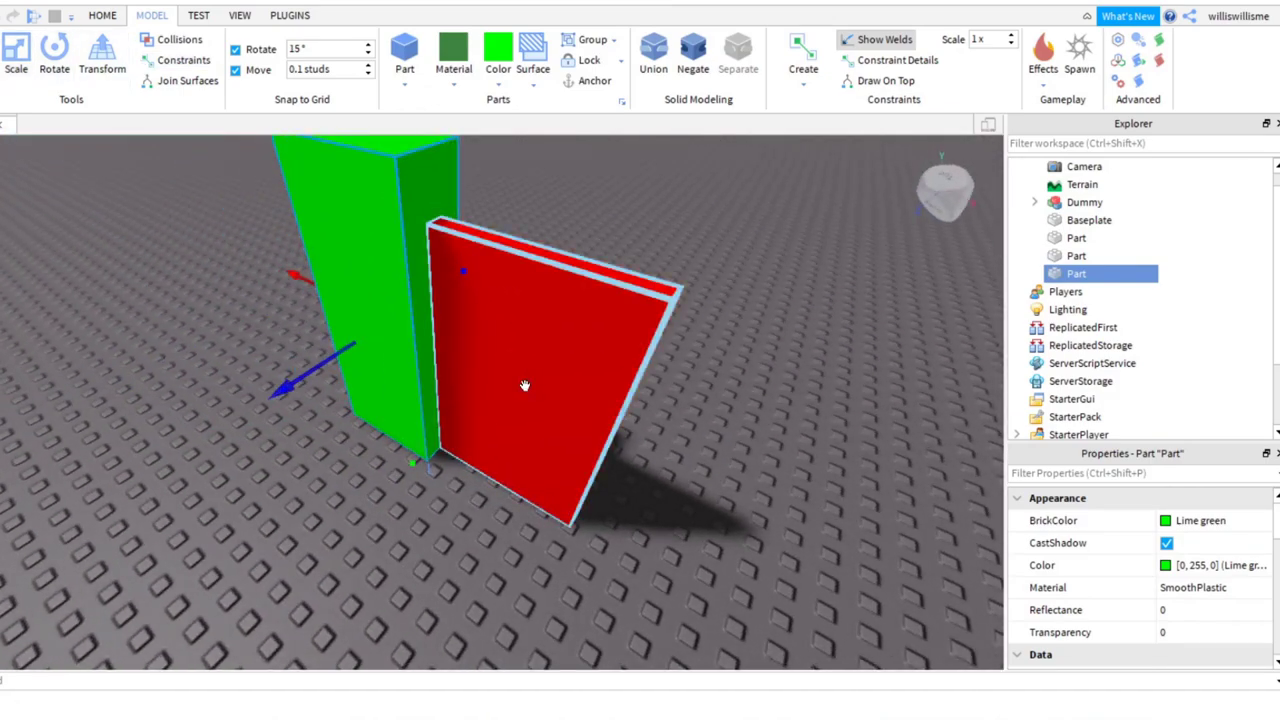
drag(524, 384, 730, 450)
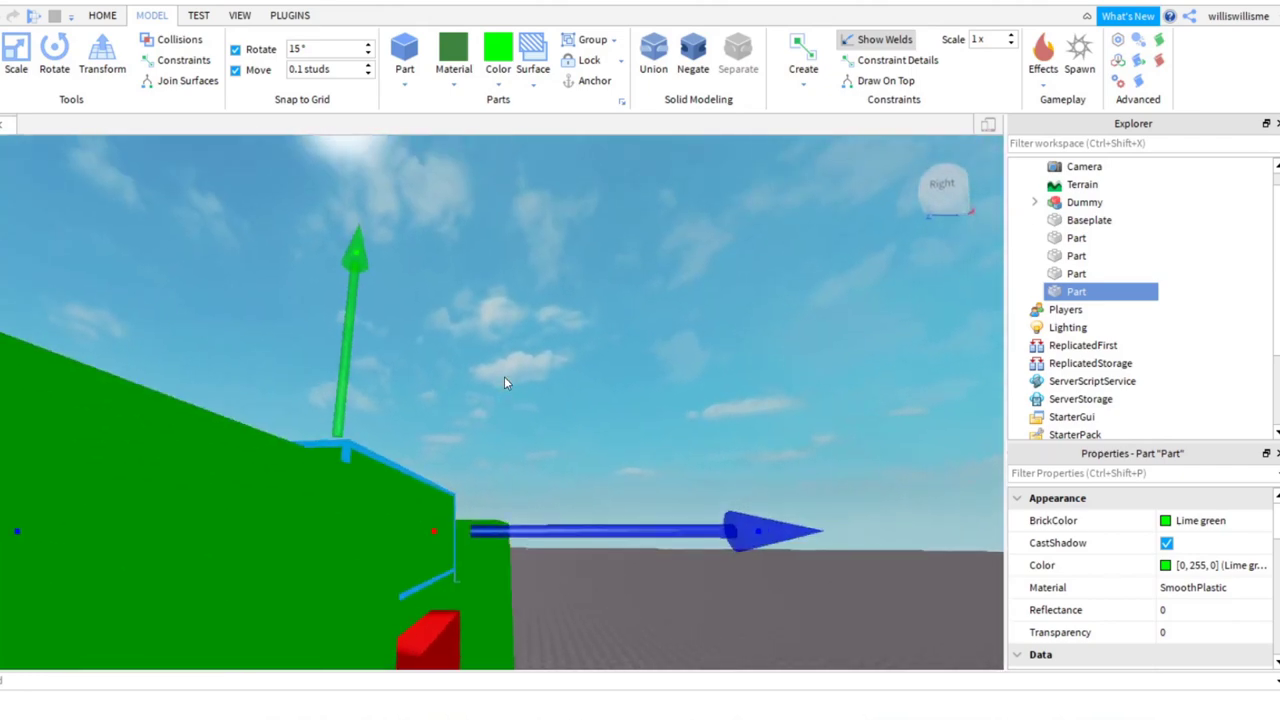
drag(504, 384, 776, 448)
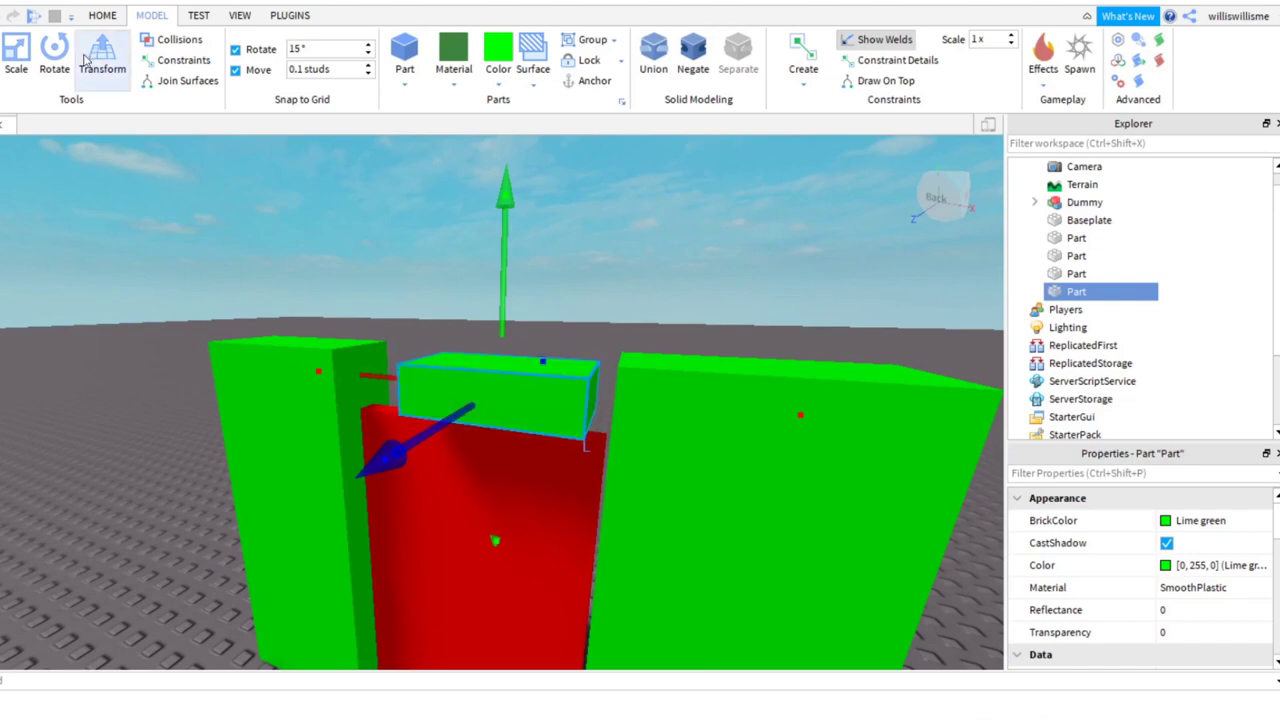
click(16, 52)
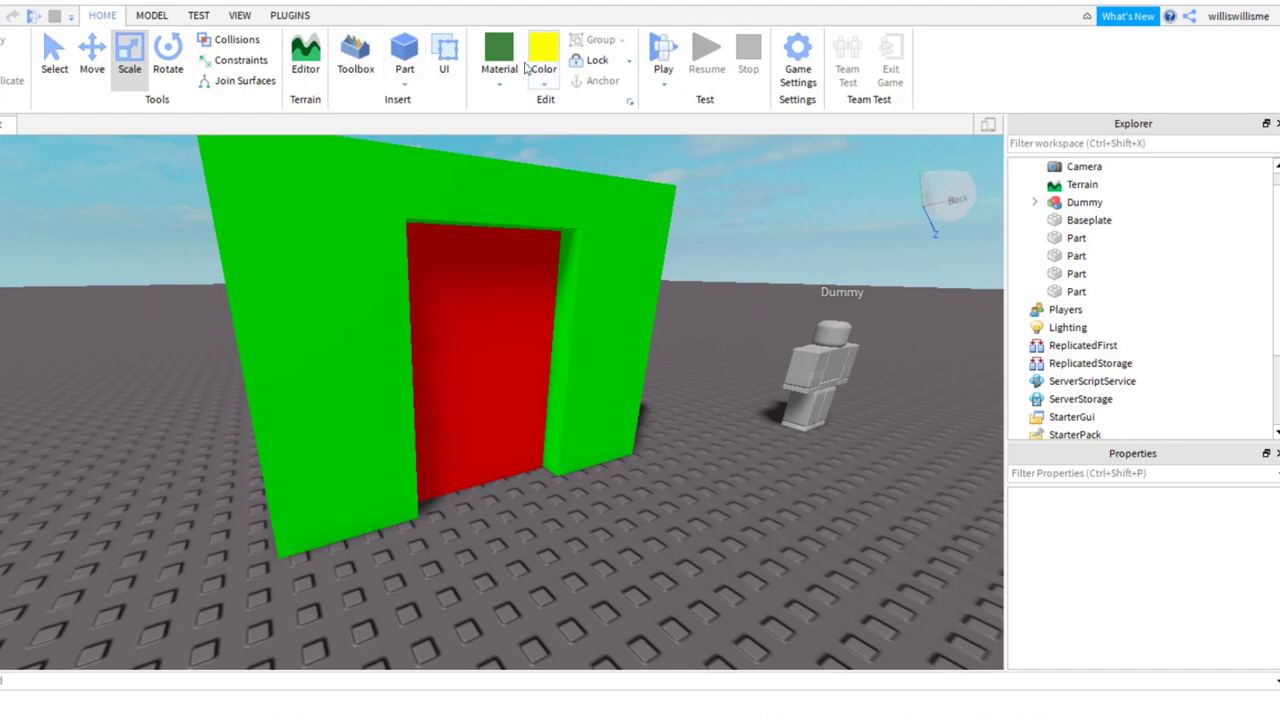
- Insert a yellow cylinder part, rotate it upright and move it onto the door face
click(404, 50)
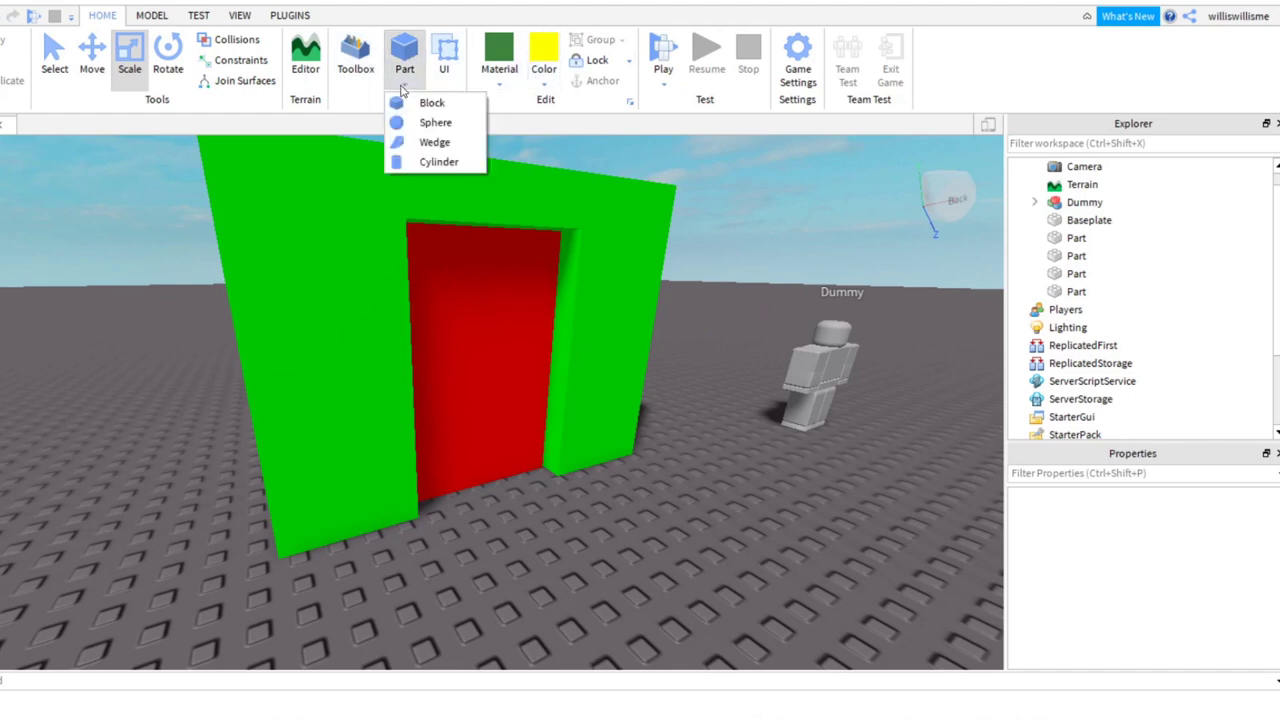
click(440, 160)
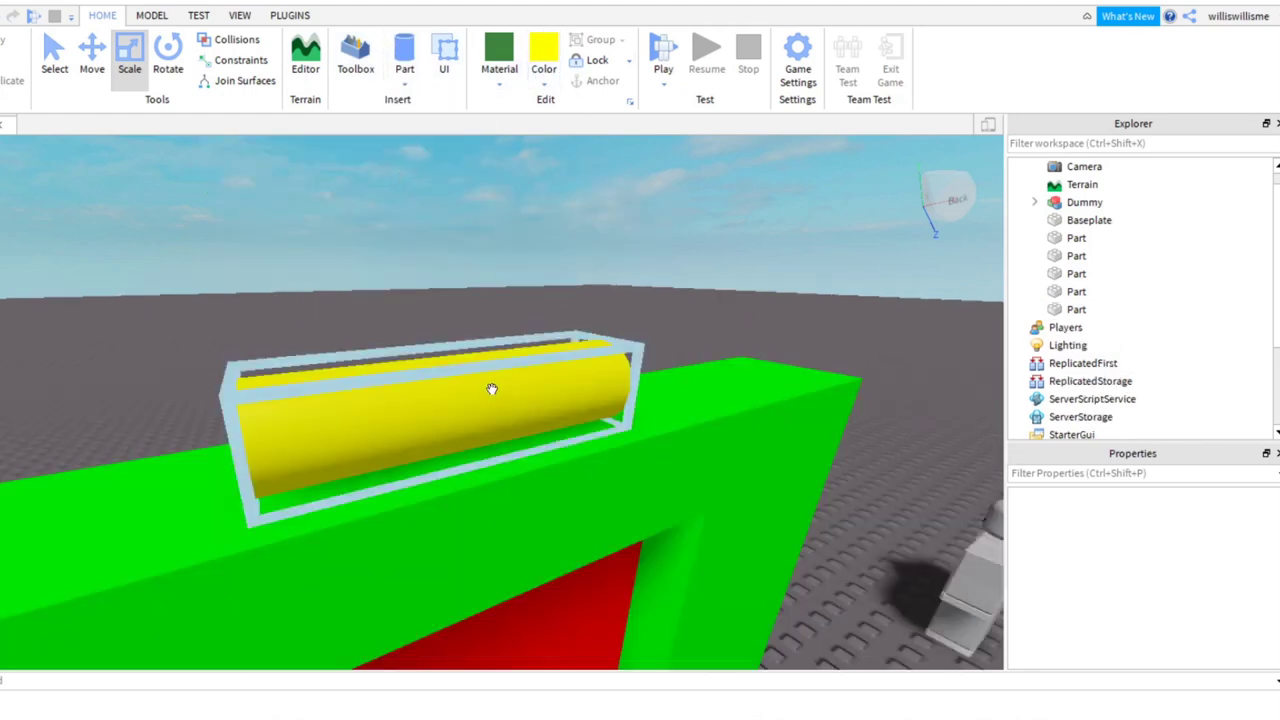
click(404, 56)
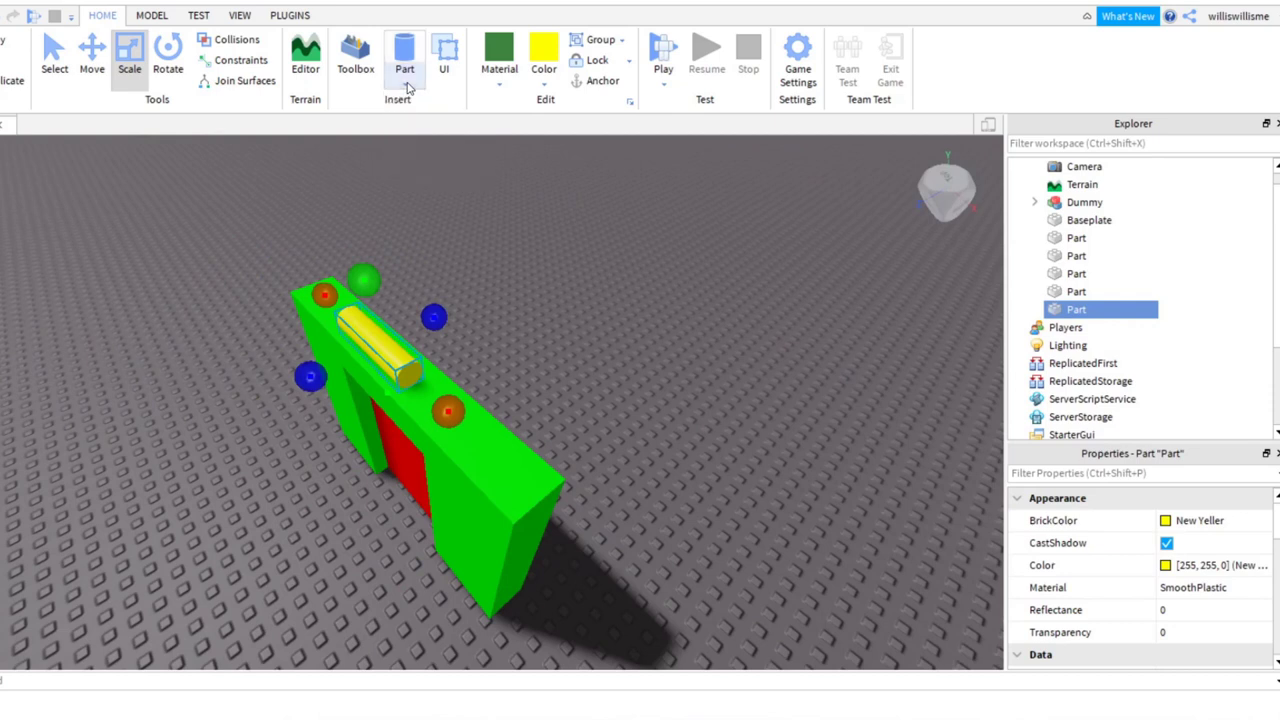
click(92, 56)
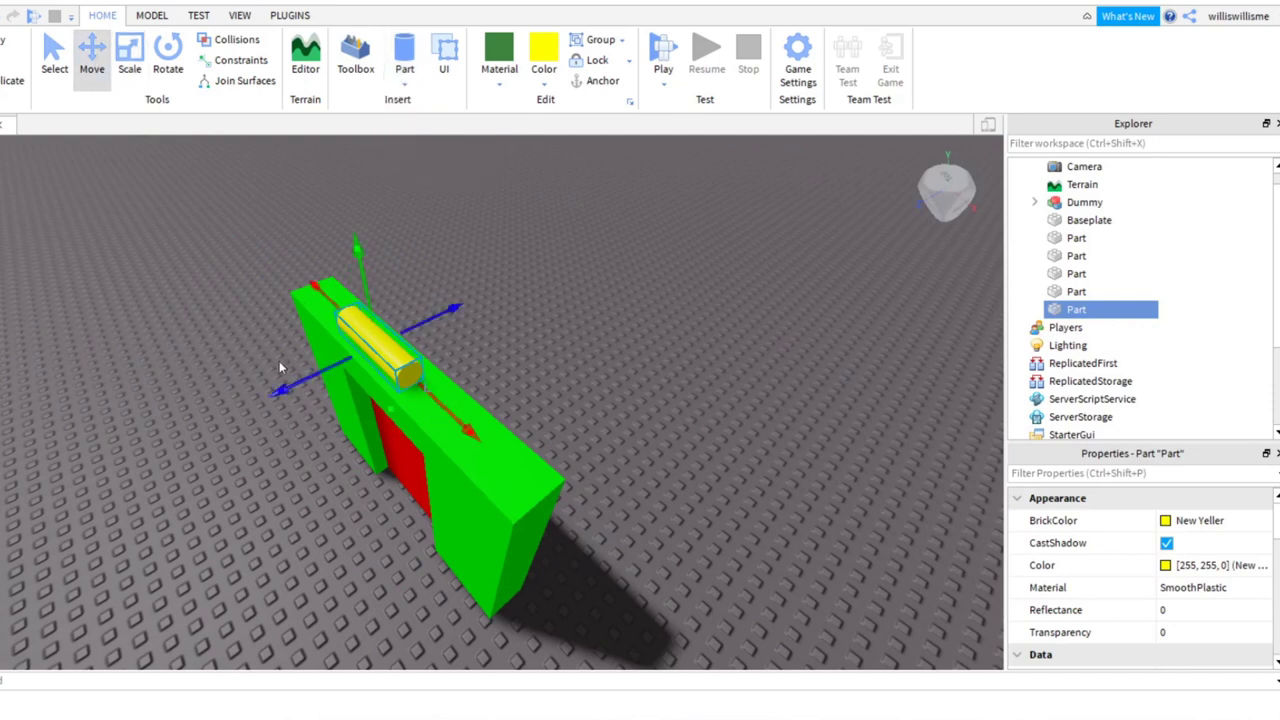
click(168, 50)
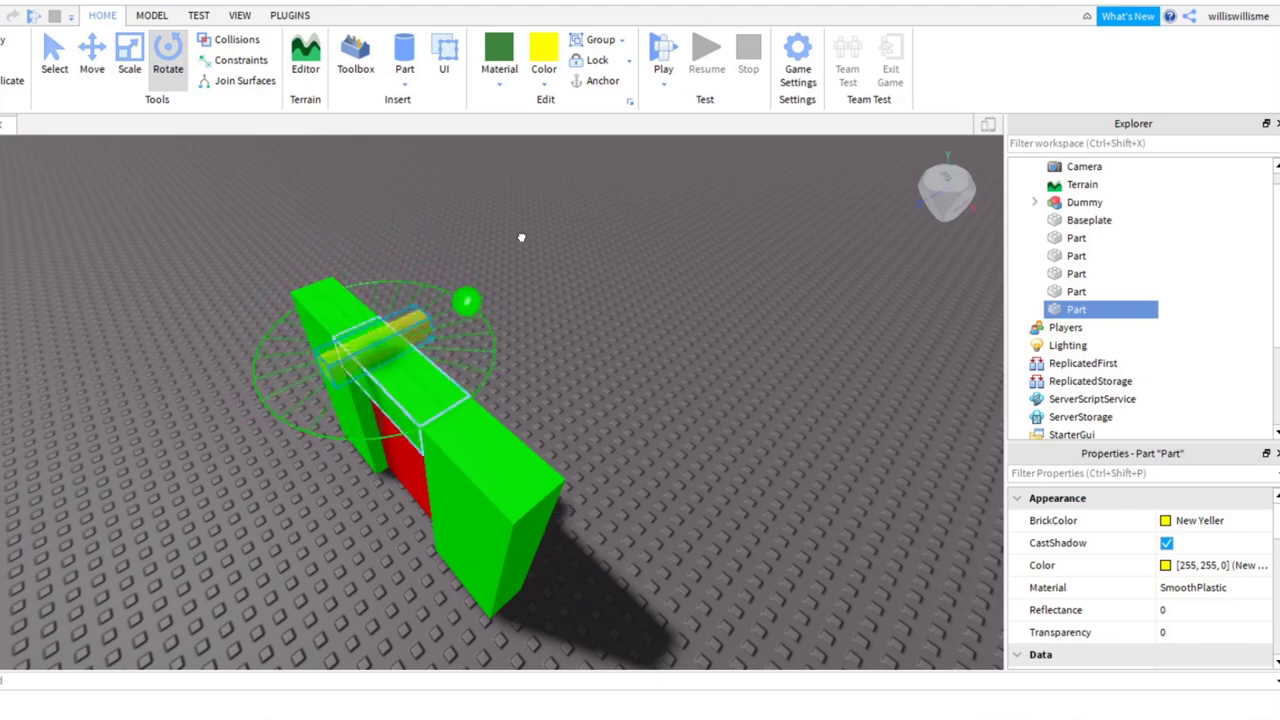
click(92, 56)
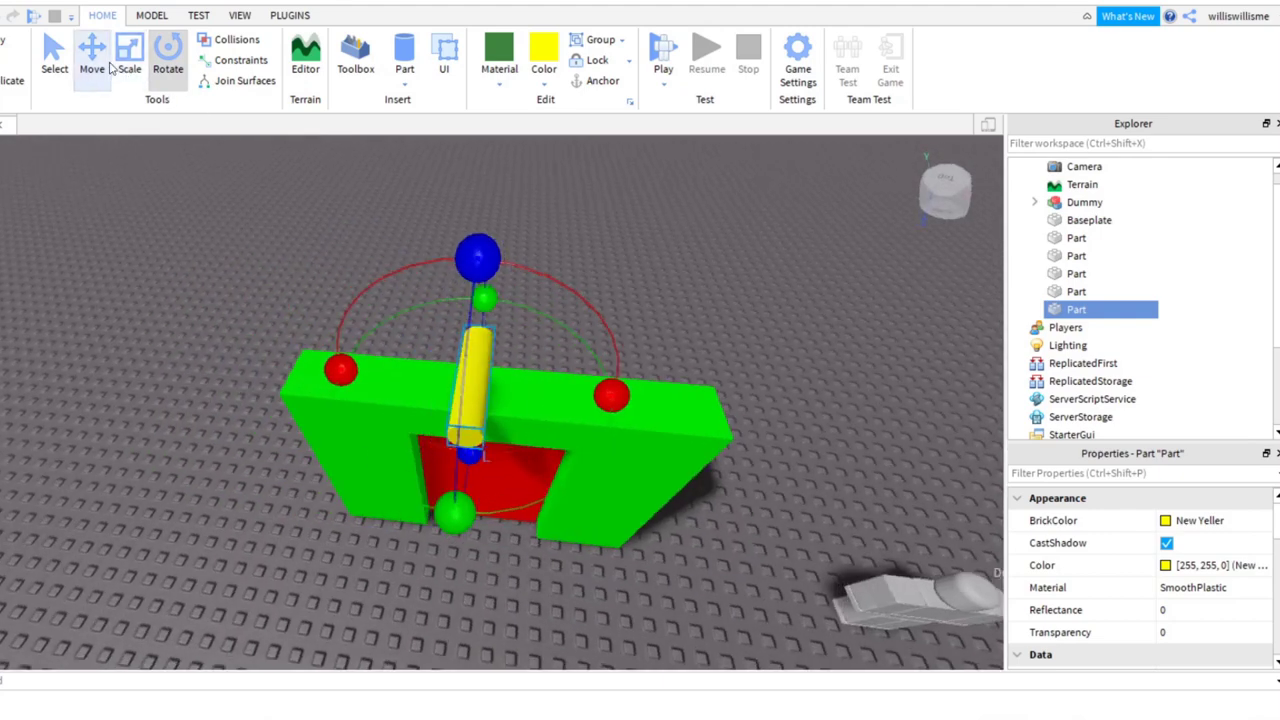
click(92, 56)
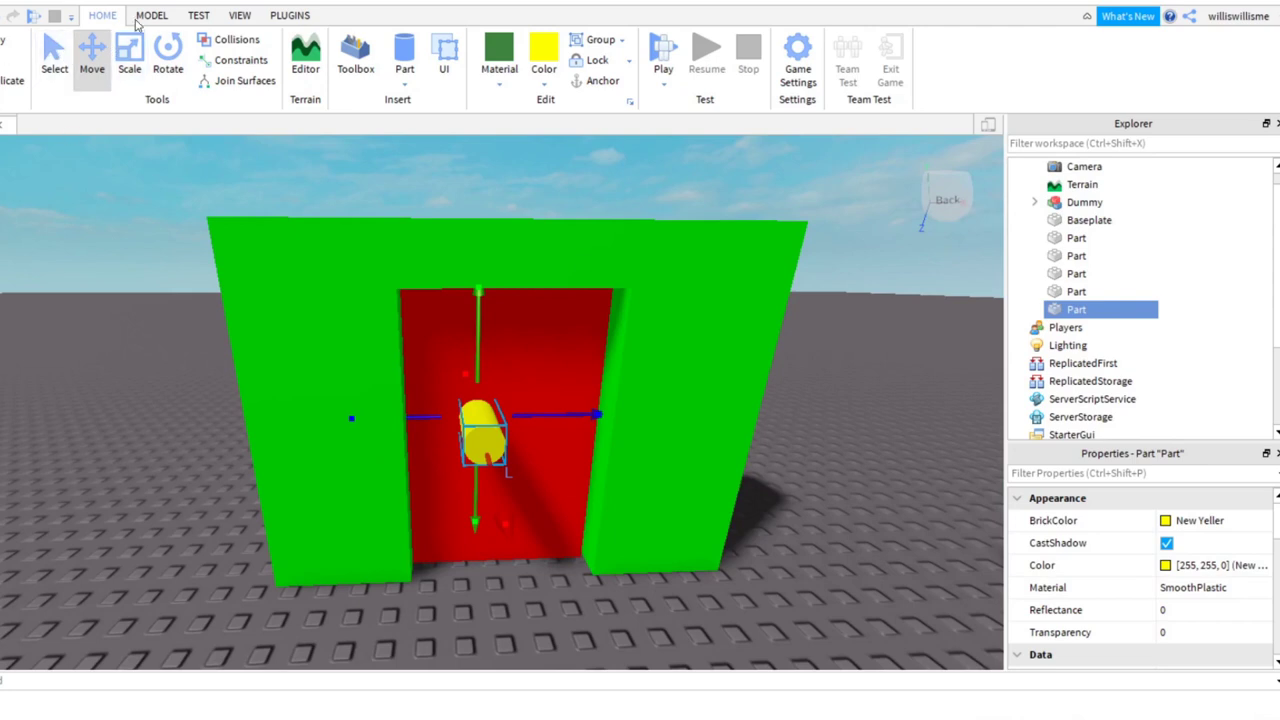
- Move the yellow knob onto the door front near its left edge and shrink it small
click(240, 16)
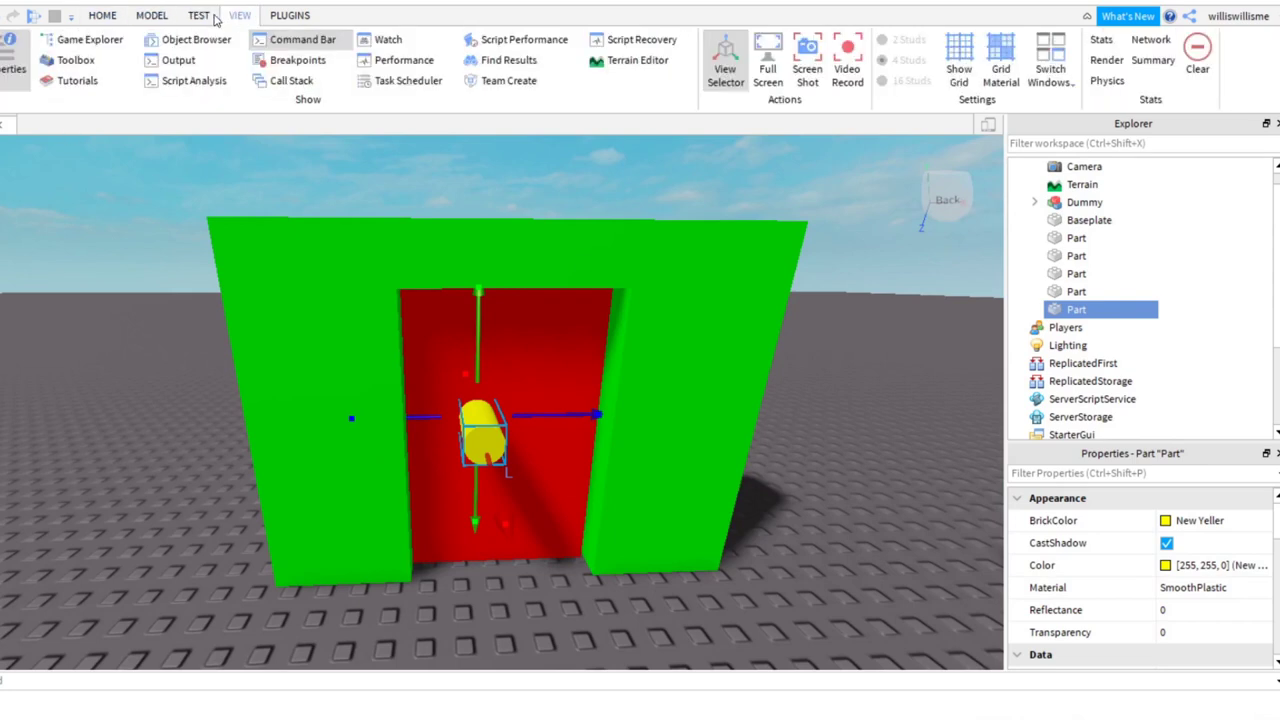
click(102, 16)
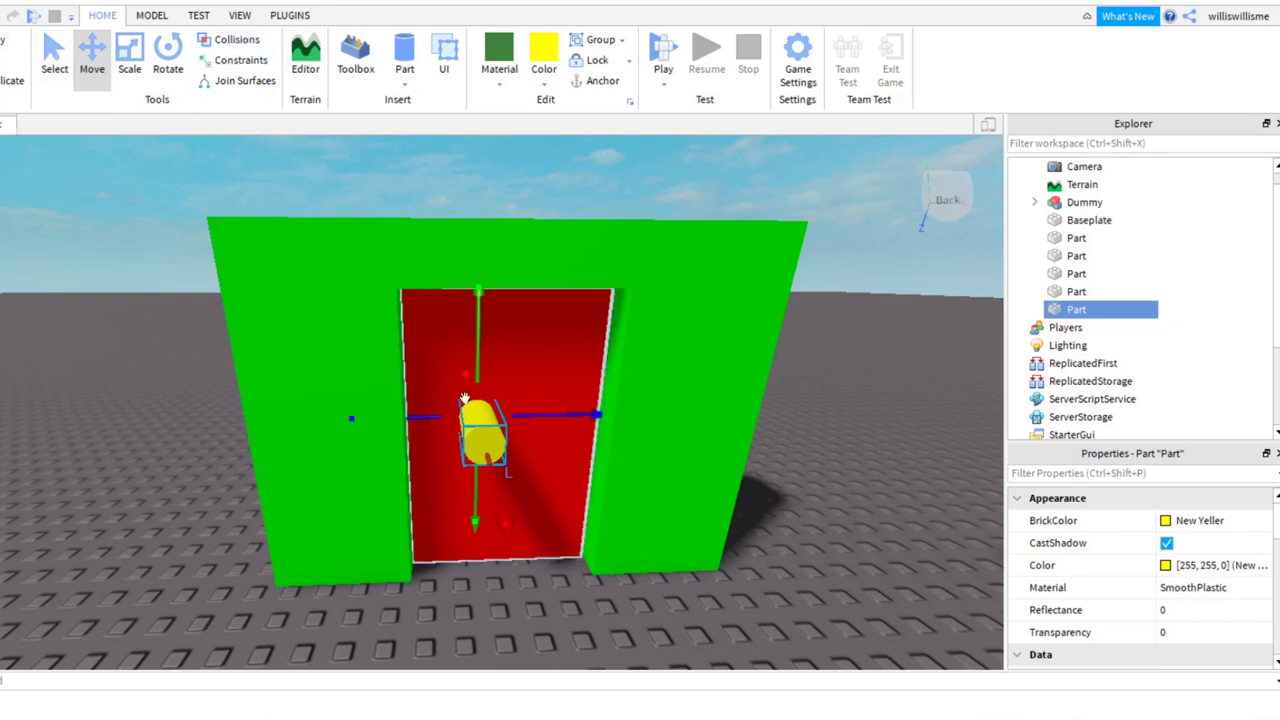
drag(484, 420, 440, 420)
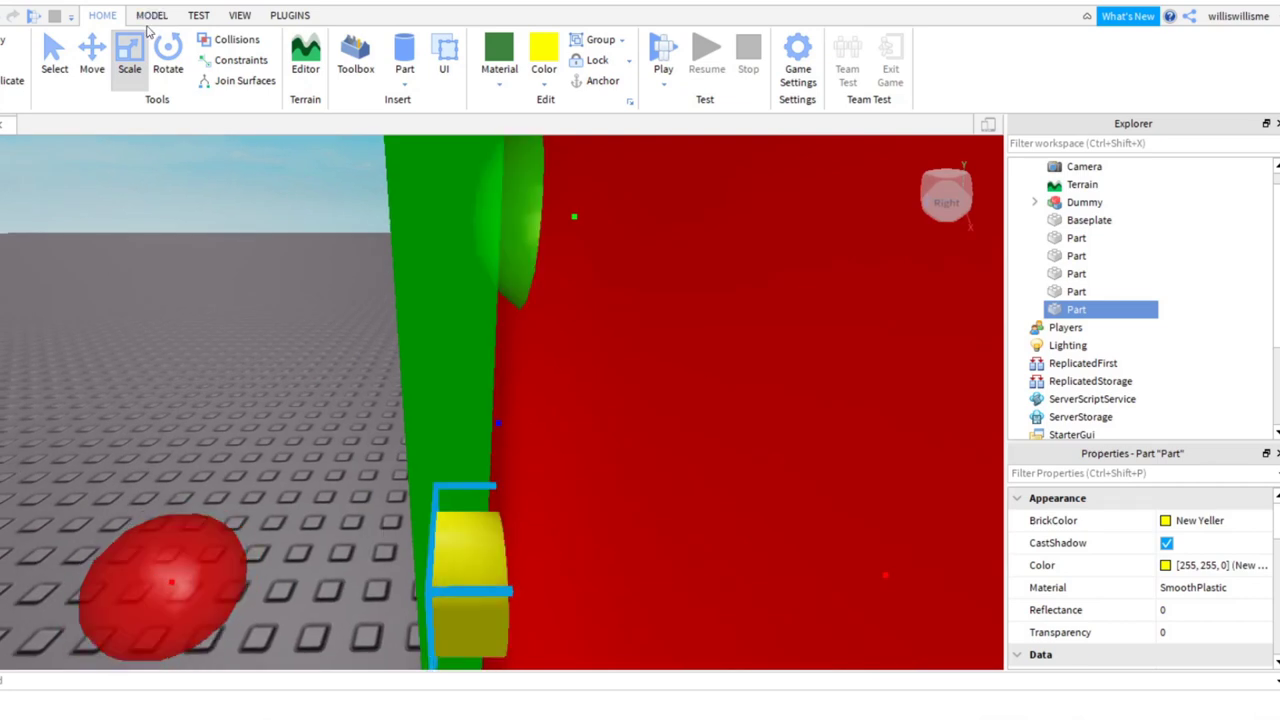
click(152, 16)
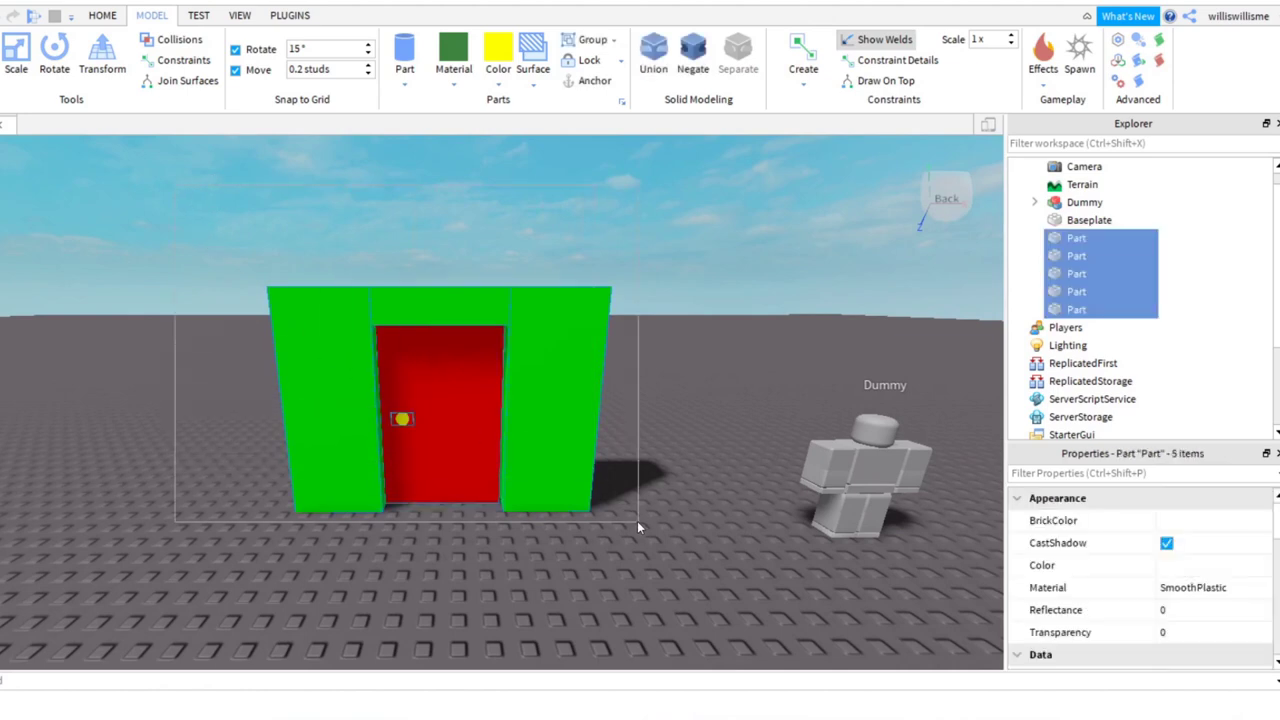
- Deselect the wall parts and return to the Home building tools
click(864, 476)
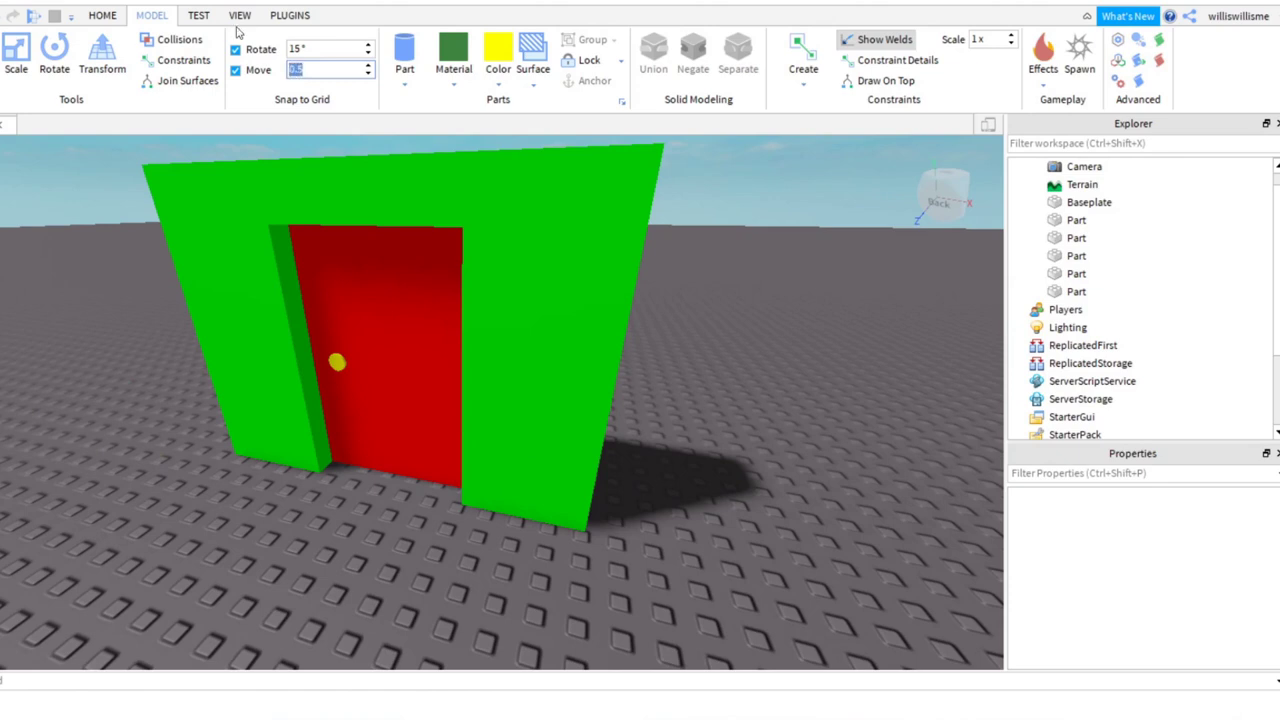
click(102, 16)
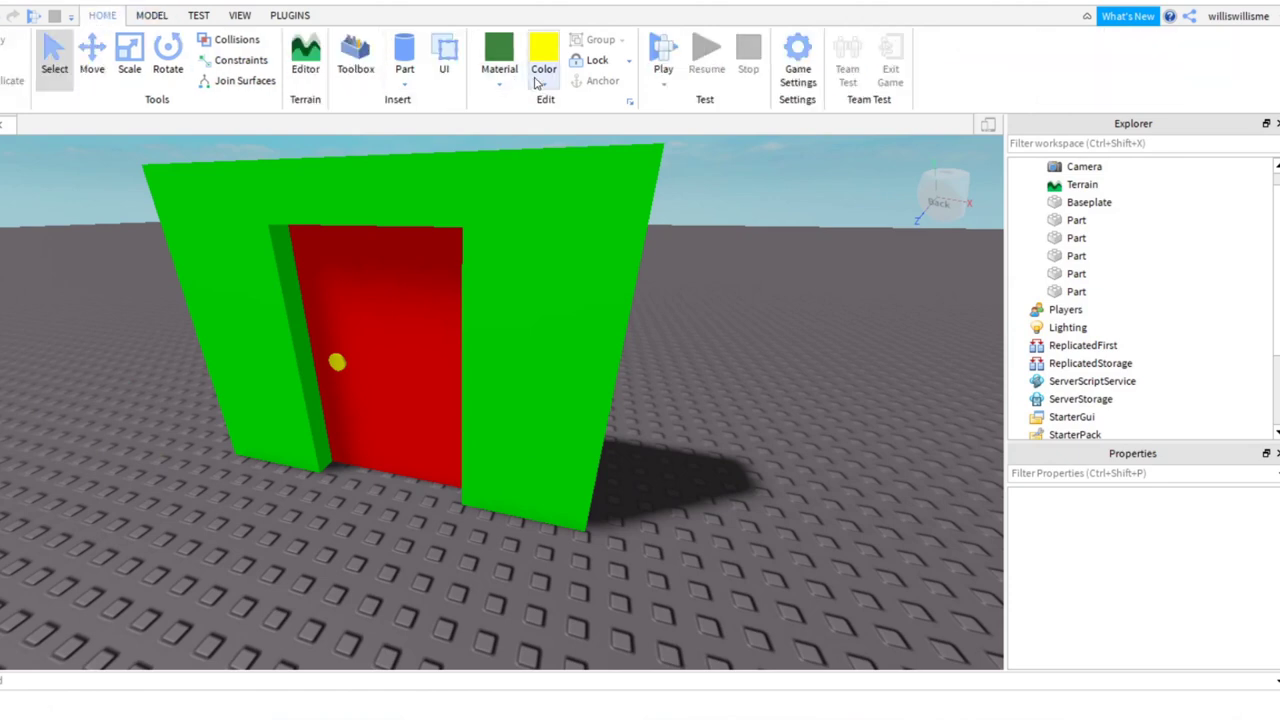
- Insert a black block part at the foot of the door, then select the red door part
click(544, 56)
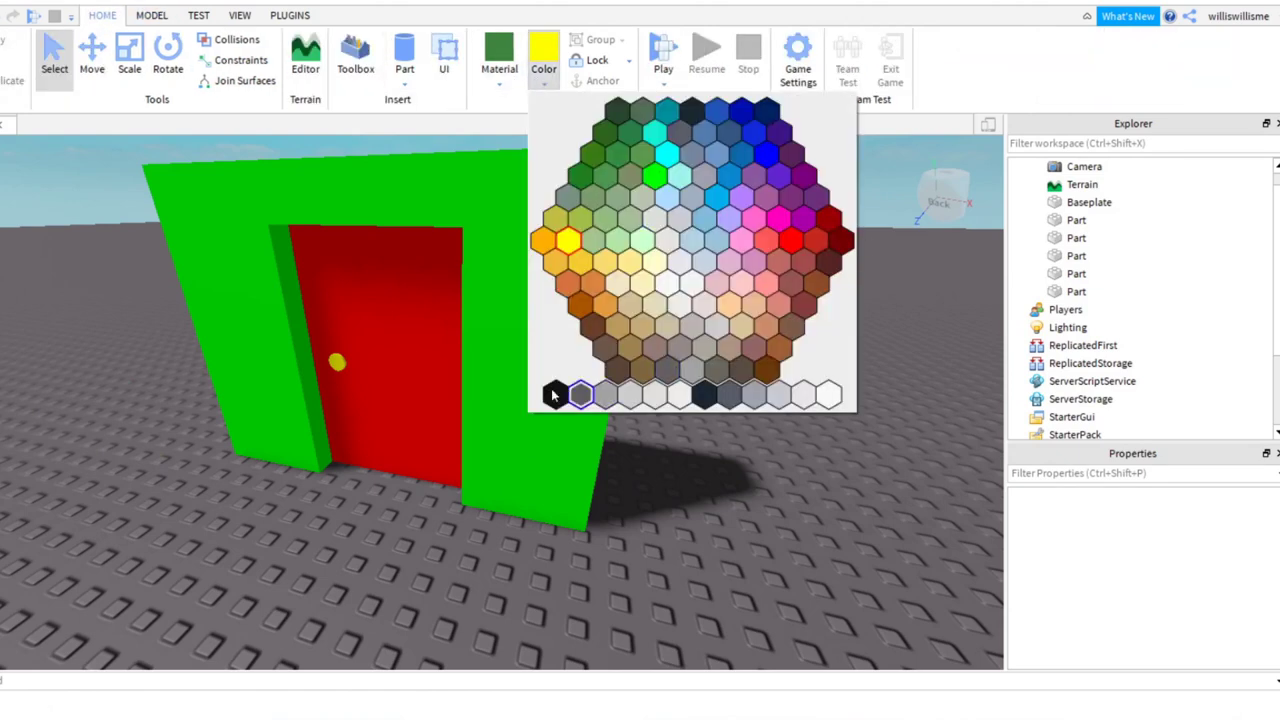
click(554, 394)
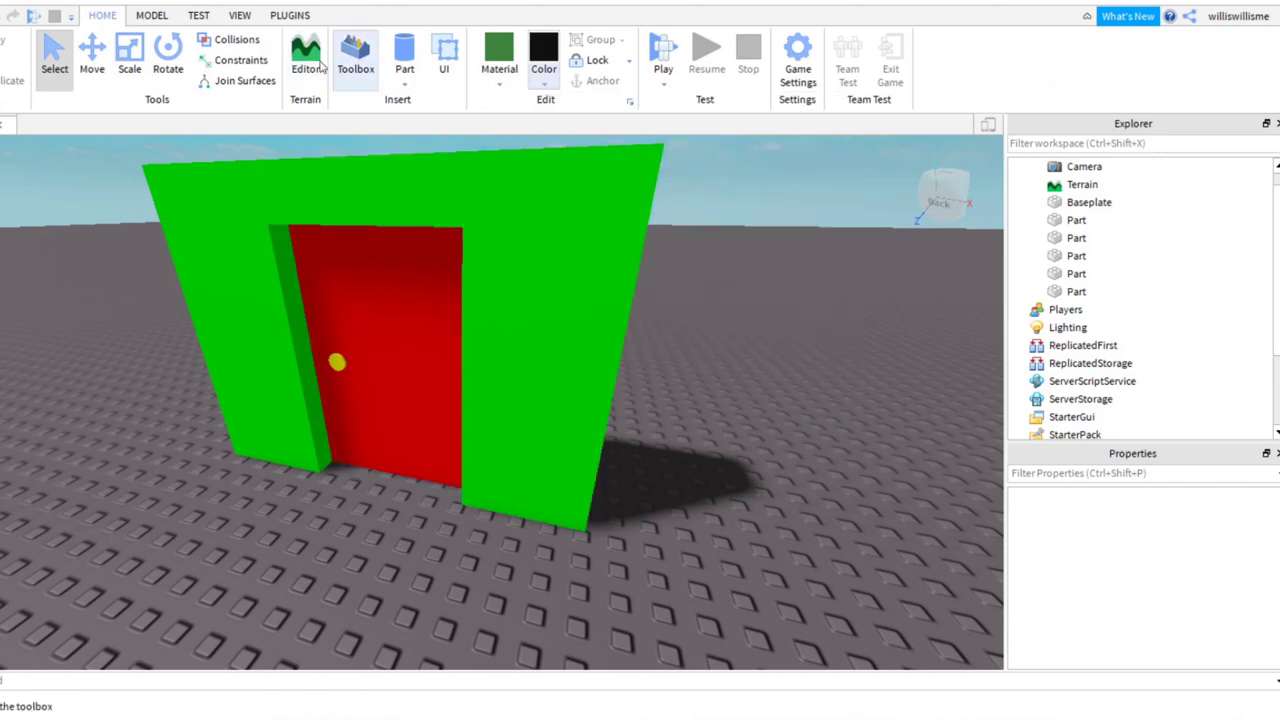
click(404, 56)
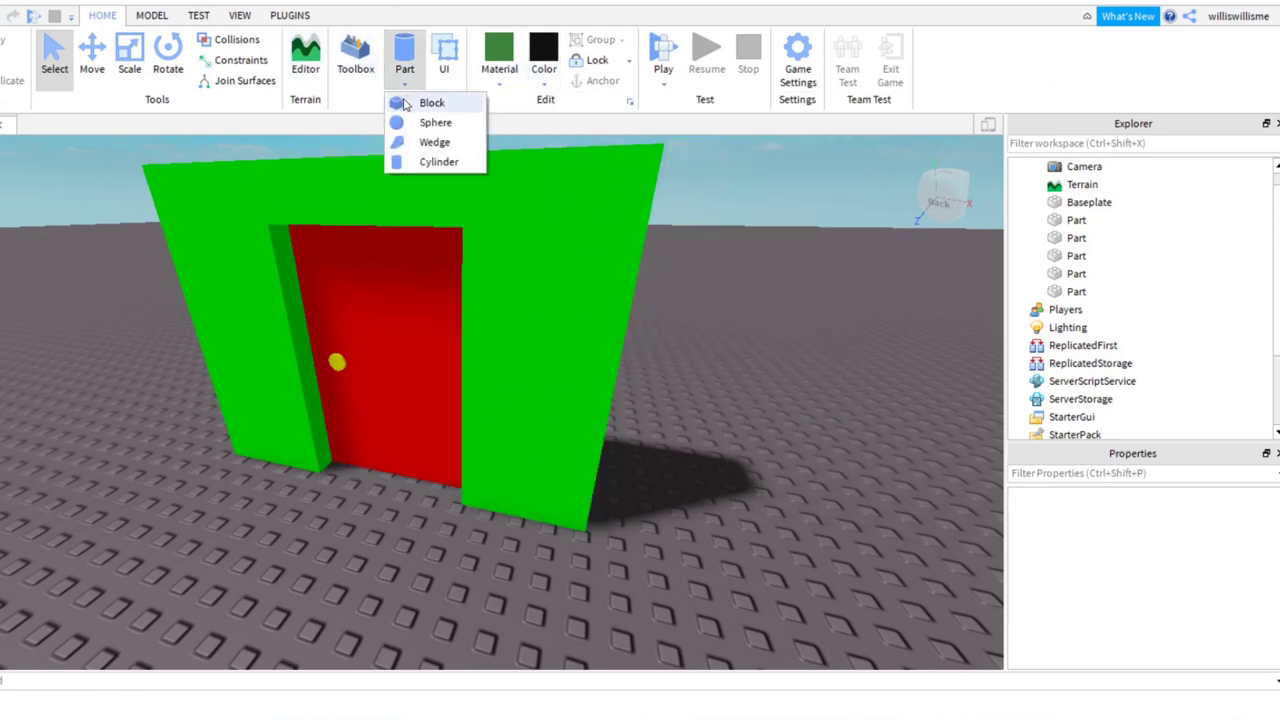
click(432, 102)
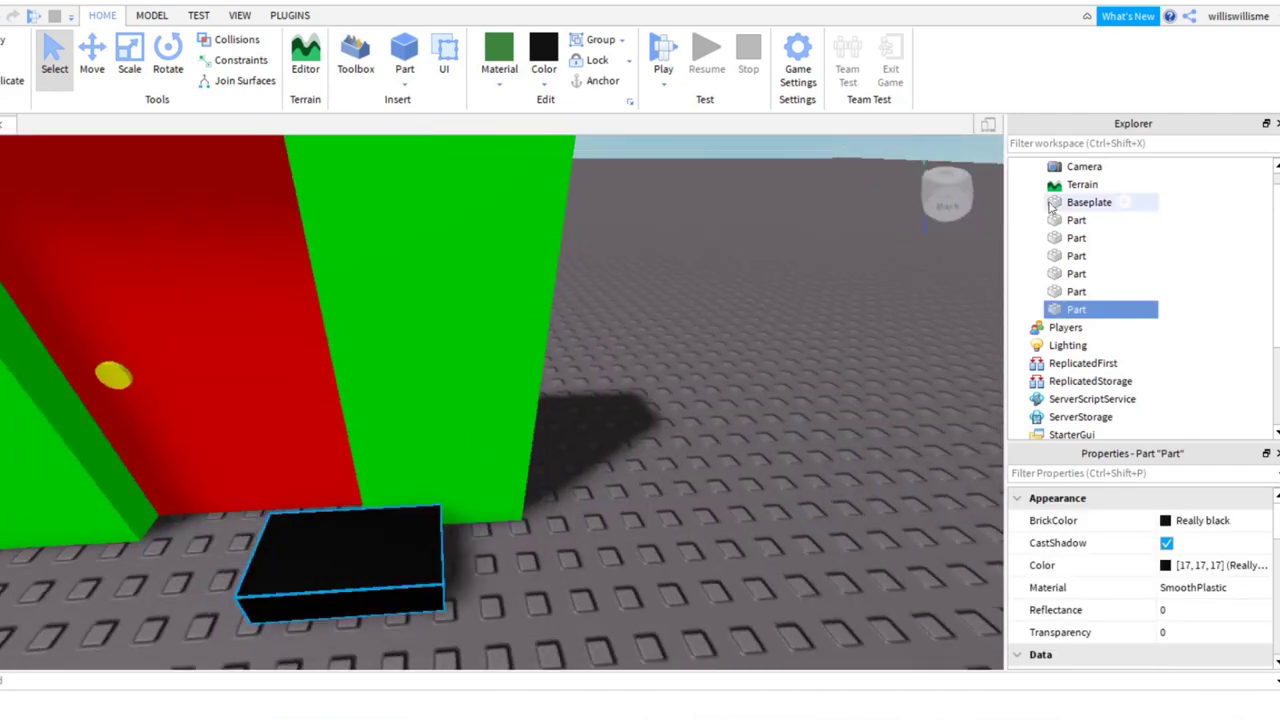
click(1076, 218)
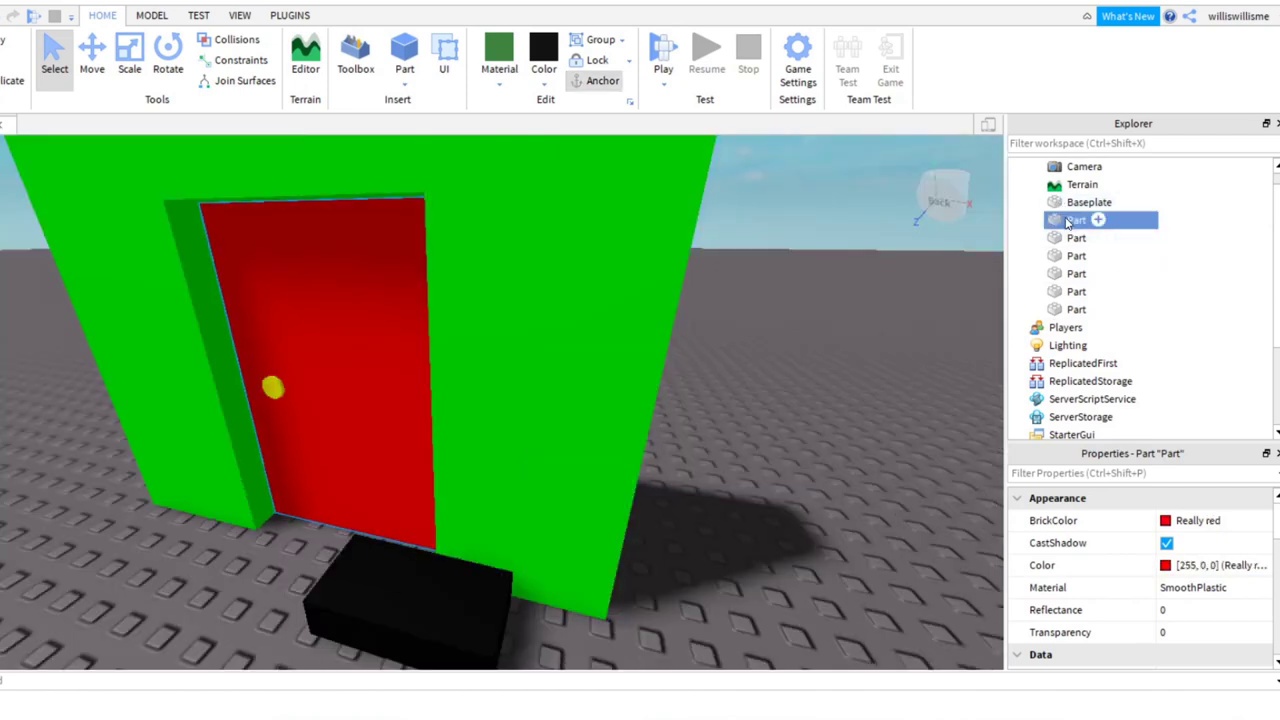
- Group the door part into a model, drag the knob into it and rename the knob DoorKnob
right_click(1076, 218)
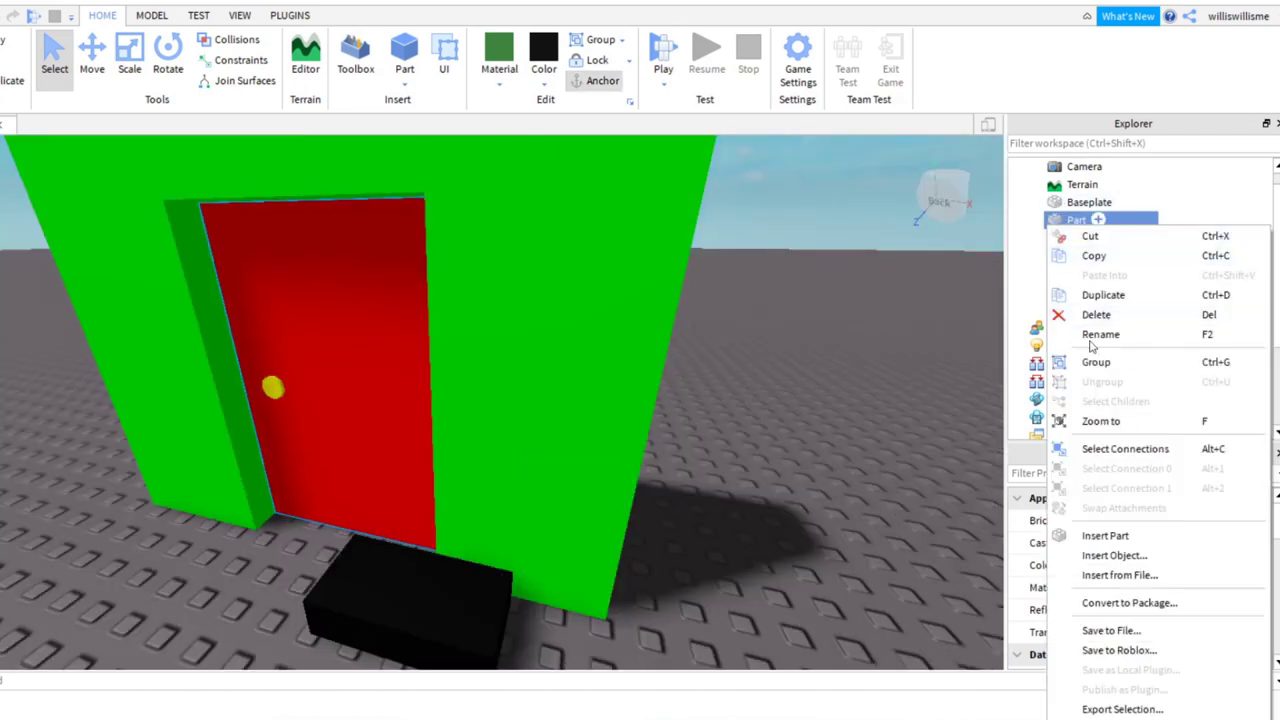
click(1096, 362)
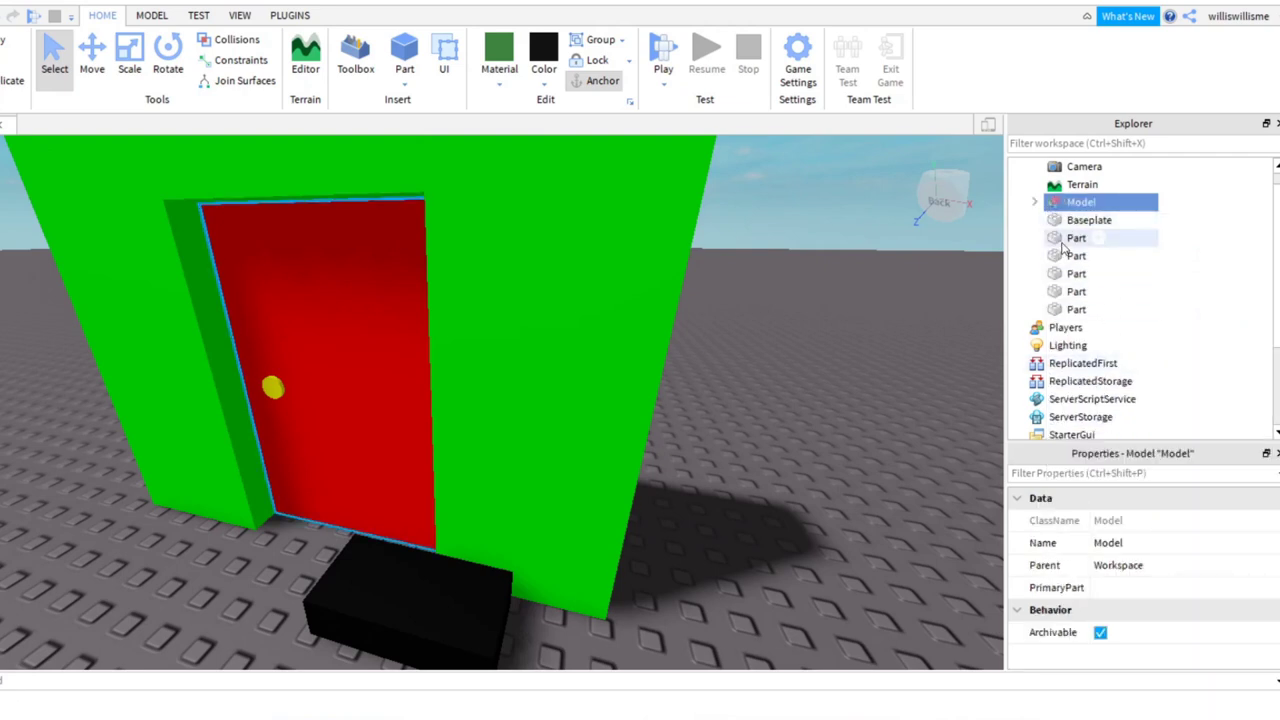
click(1076, 236)
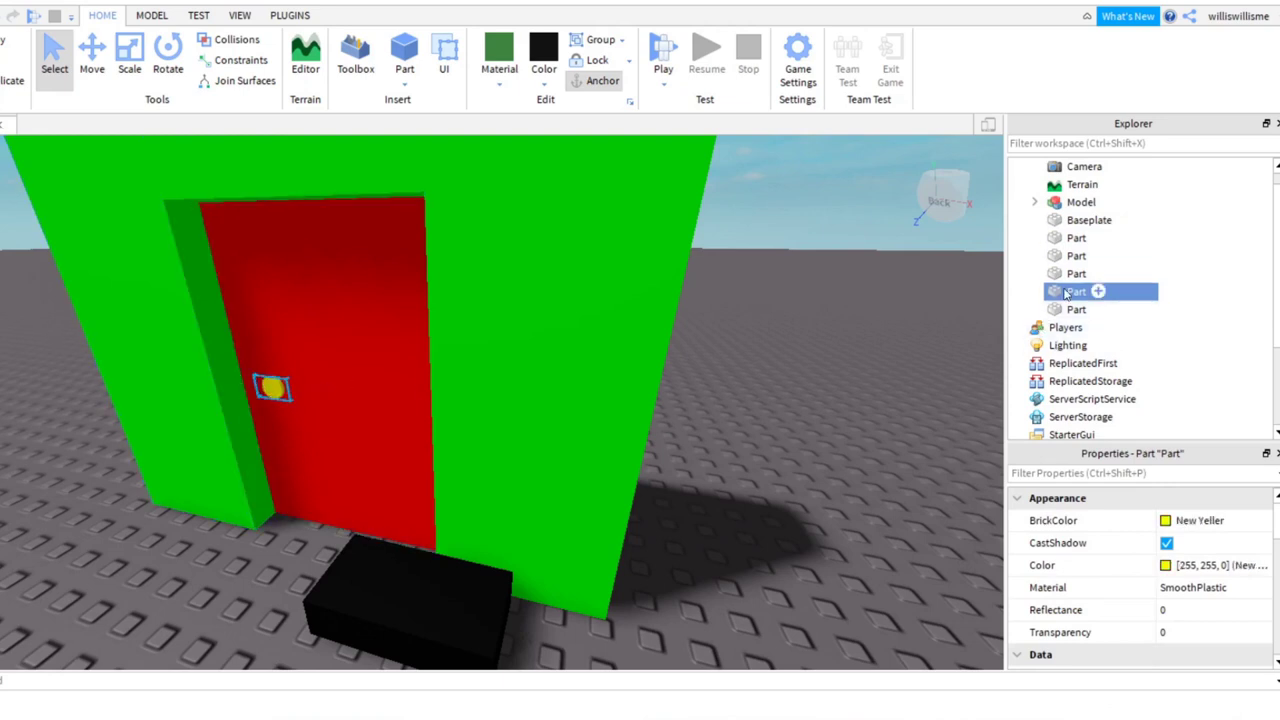
click(1036, 202)
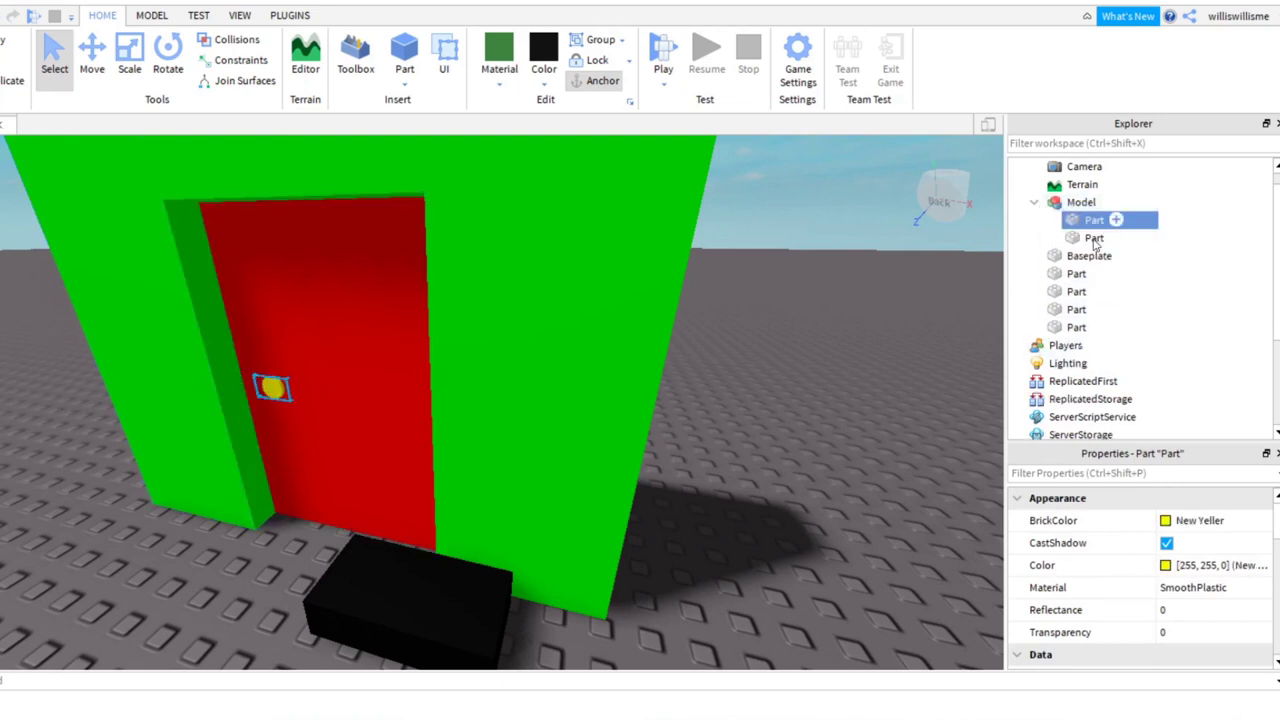
right_click(1092, 218)
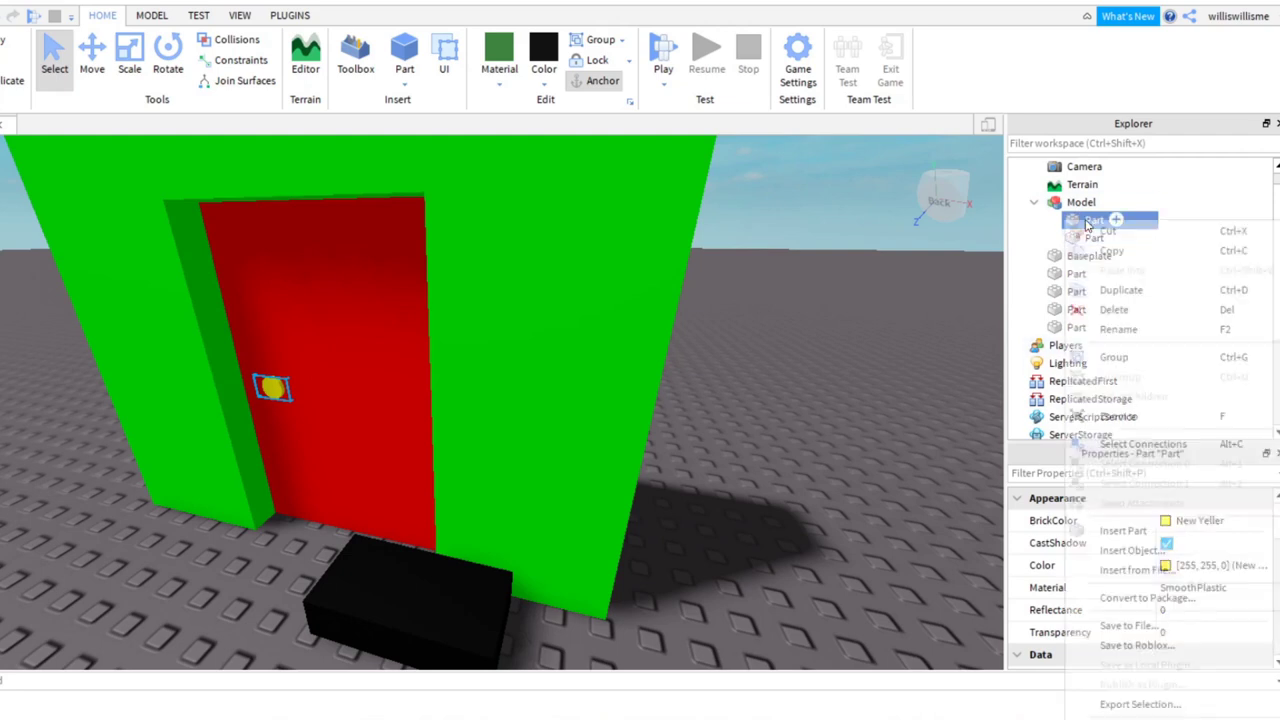
click(1118, 328)
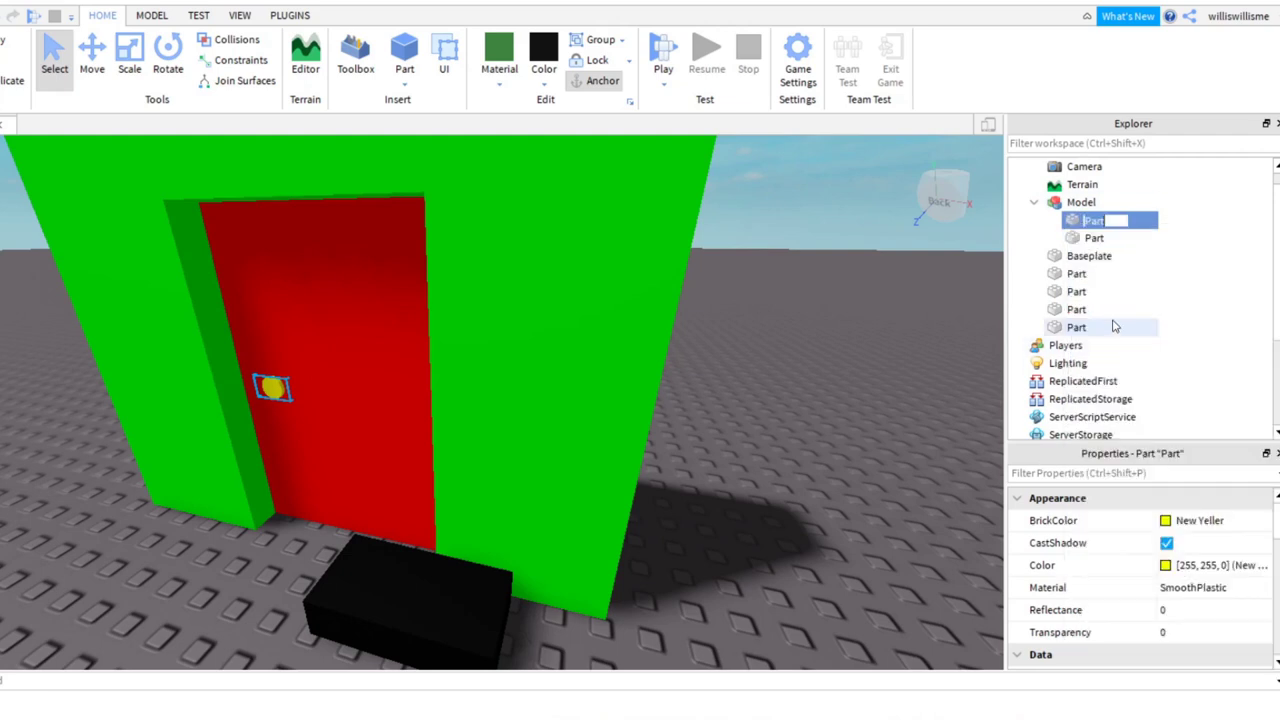
text(DoorKnob)
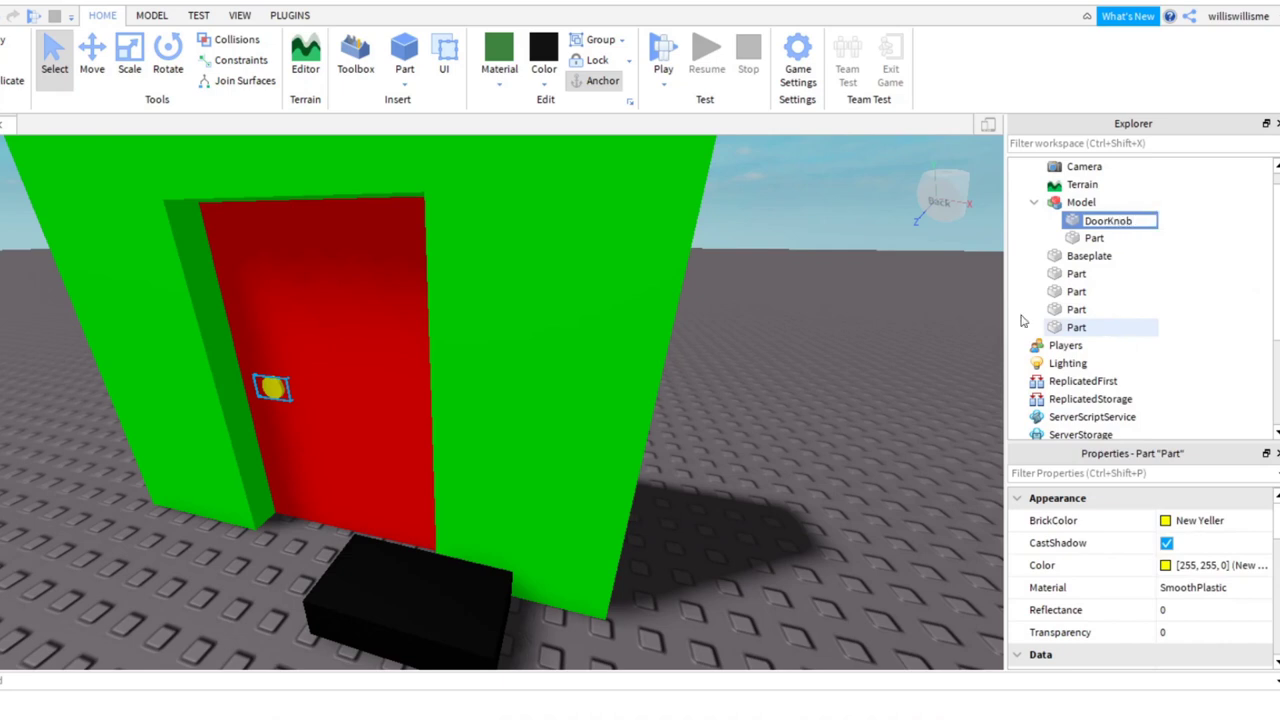
- Rename the door part Door and the model Door
click(1094, 236)
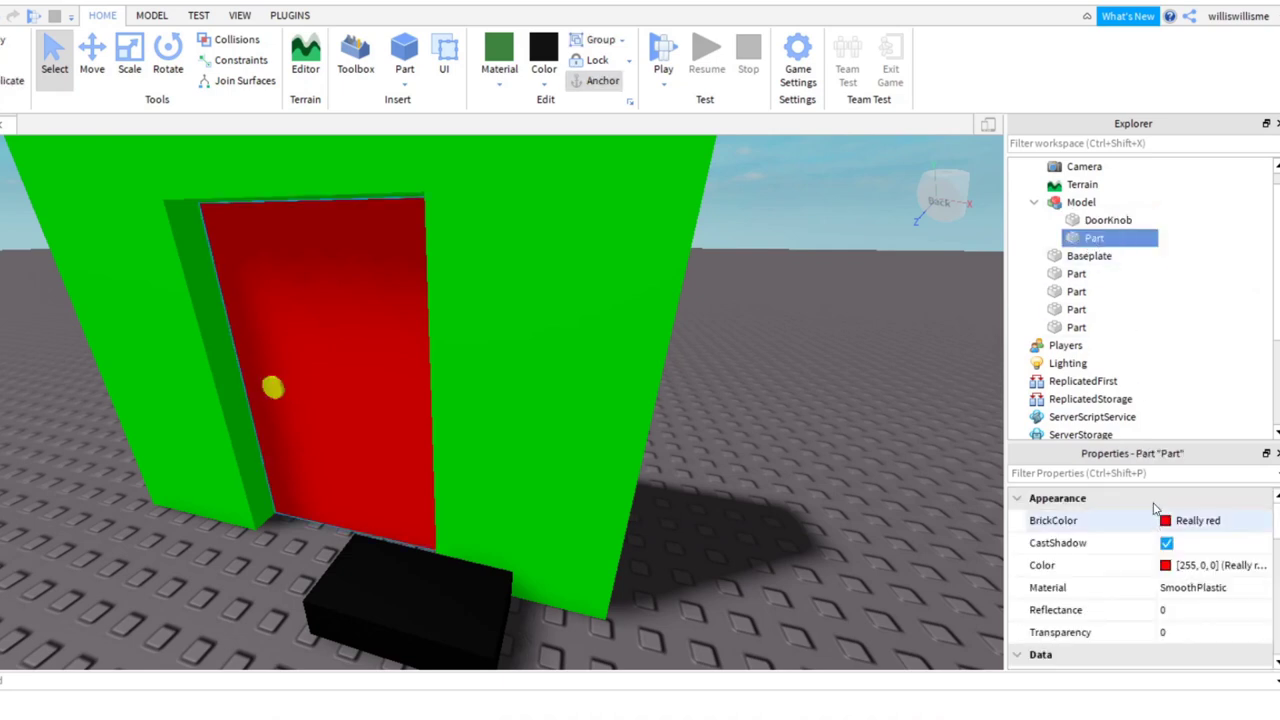
right_click(1092, 238)
text(Door)
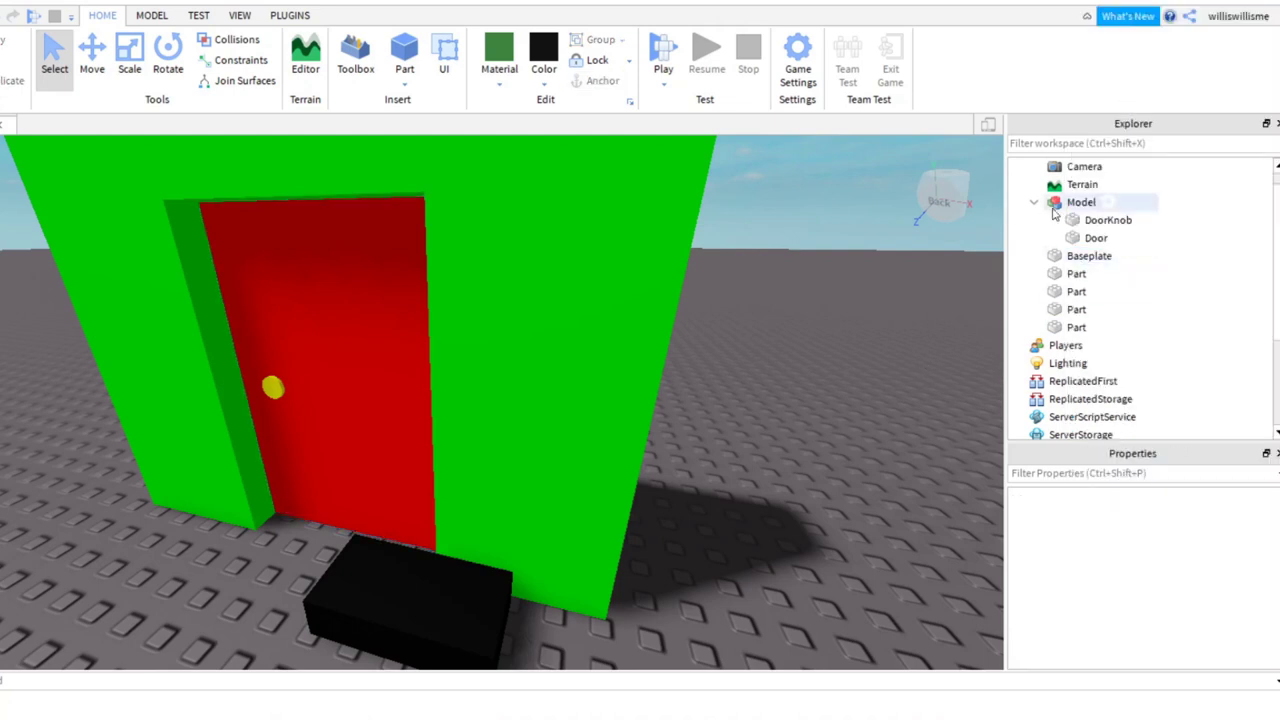
right_click(1080, 202)
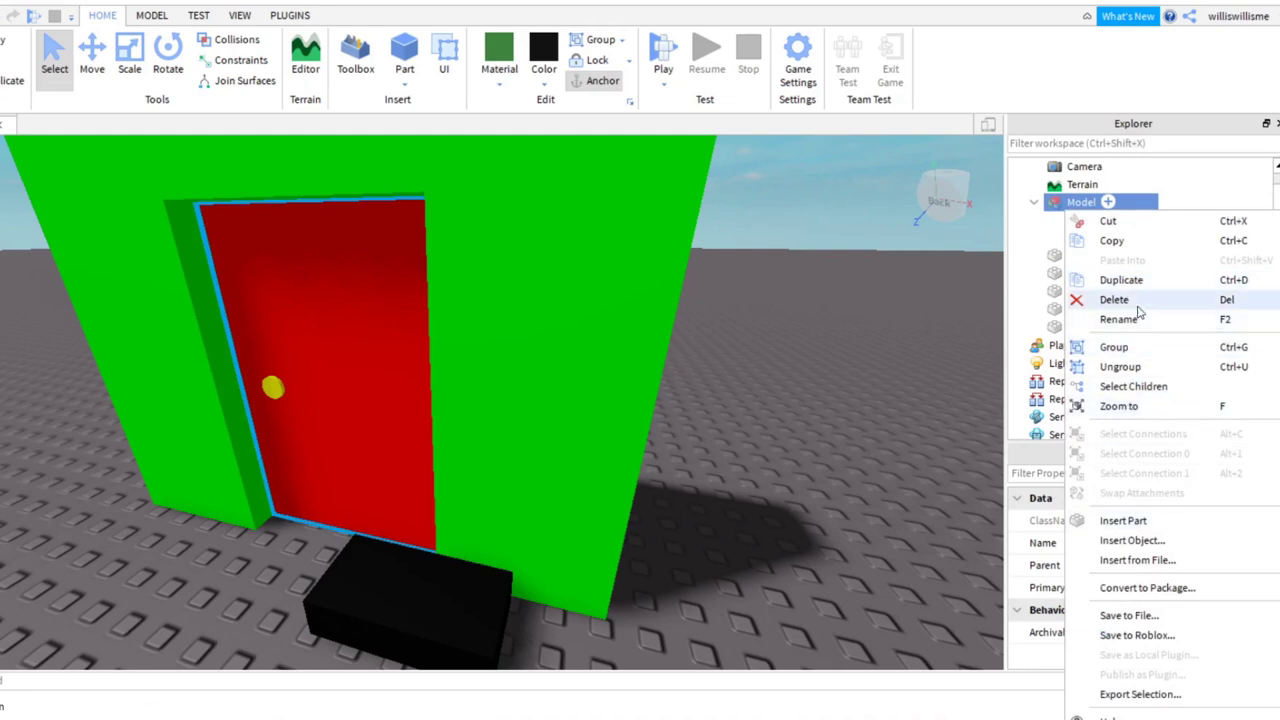
click(1120, 320)
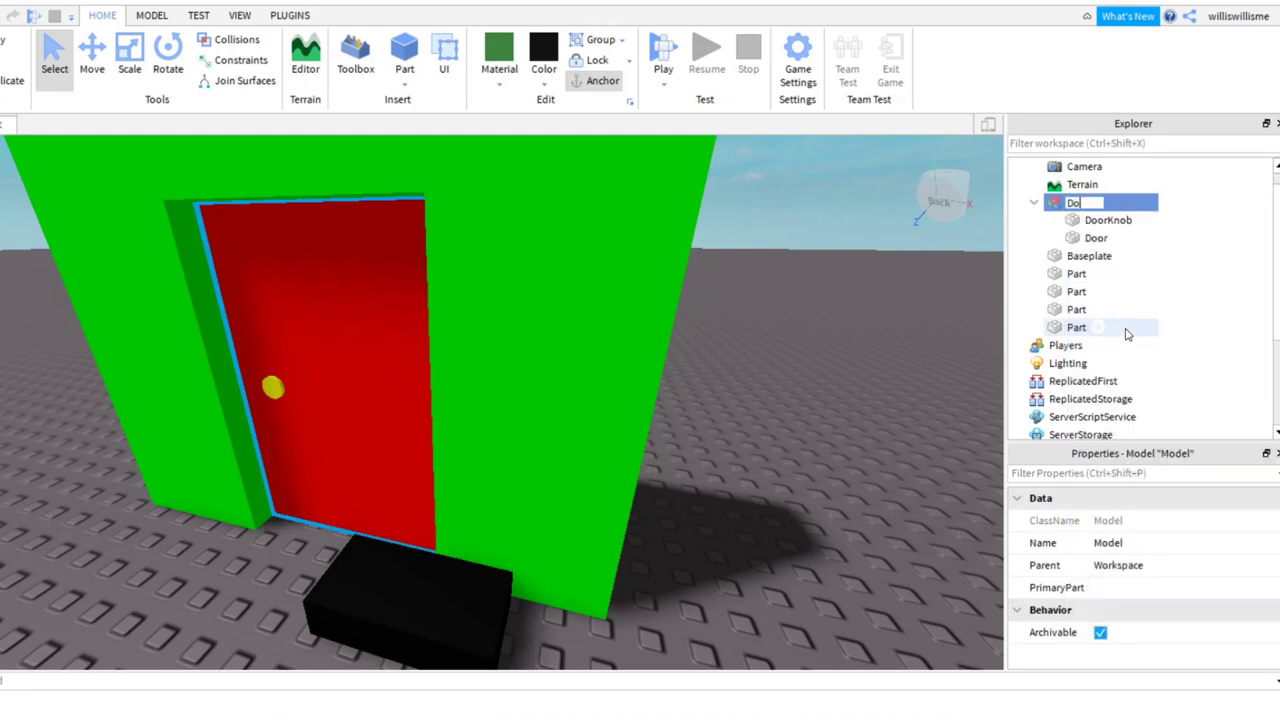
click(1076, 292)
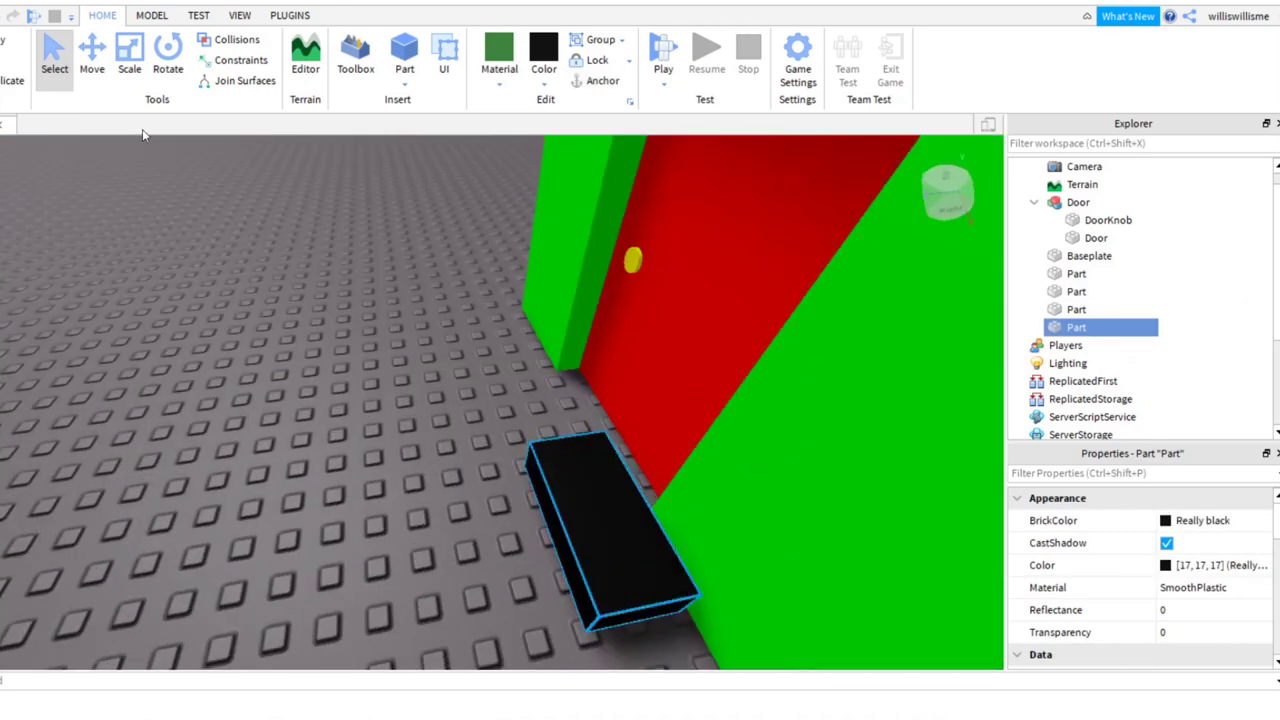
- Shrink the black block into the door's lower-left corner as a hinge, then select the Door model
click(128, 56)
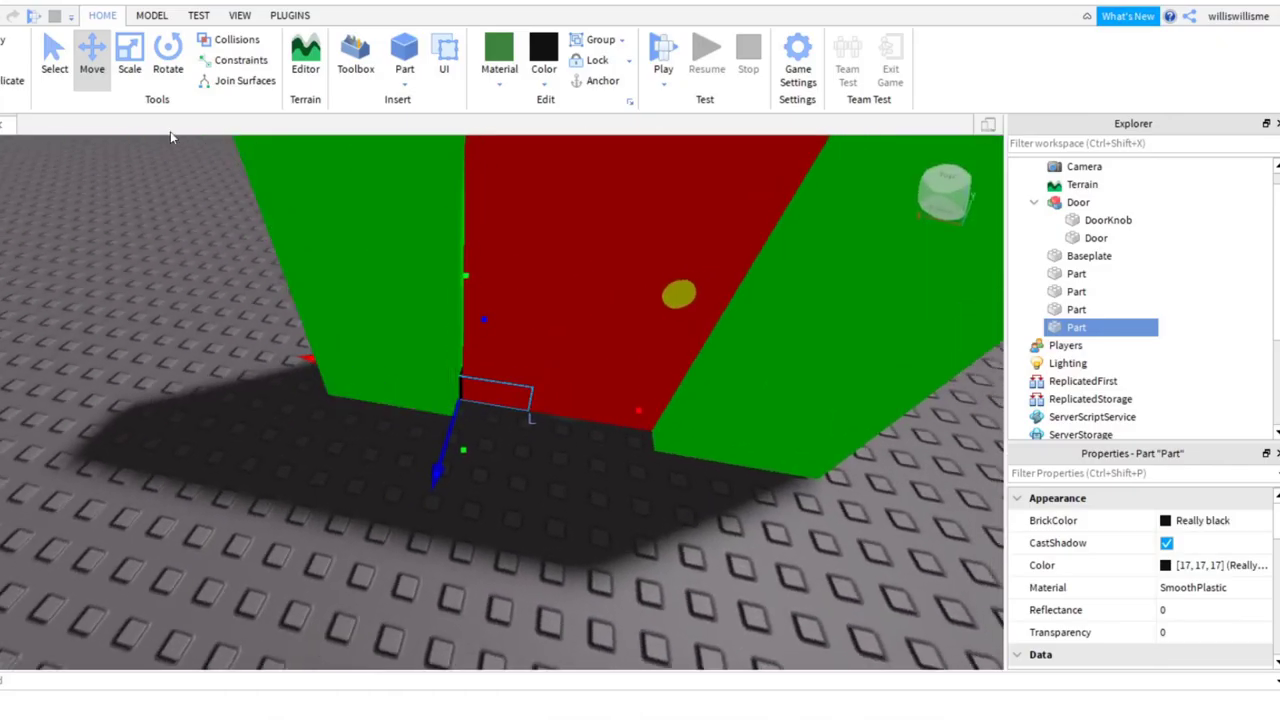
click(128, 56)
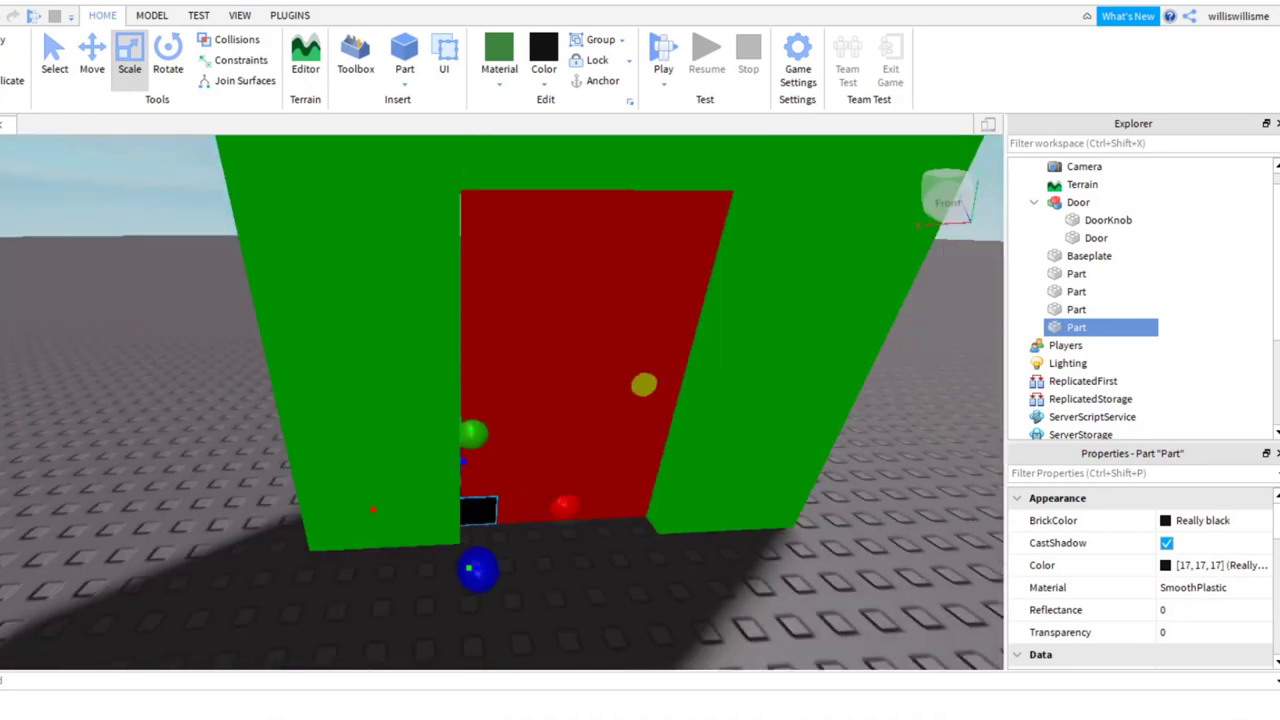
click(1078, 202)
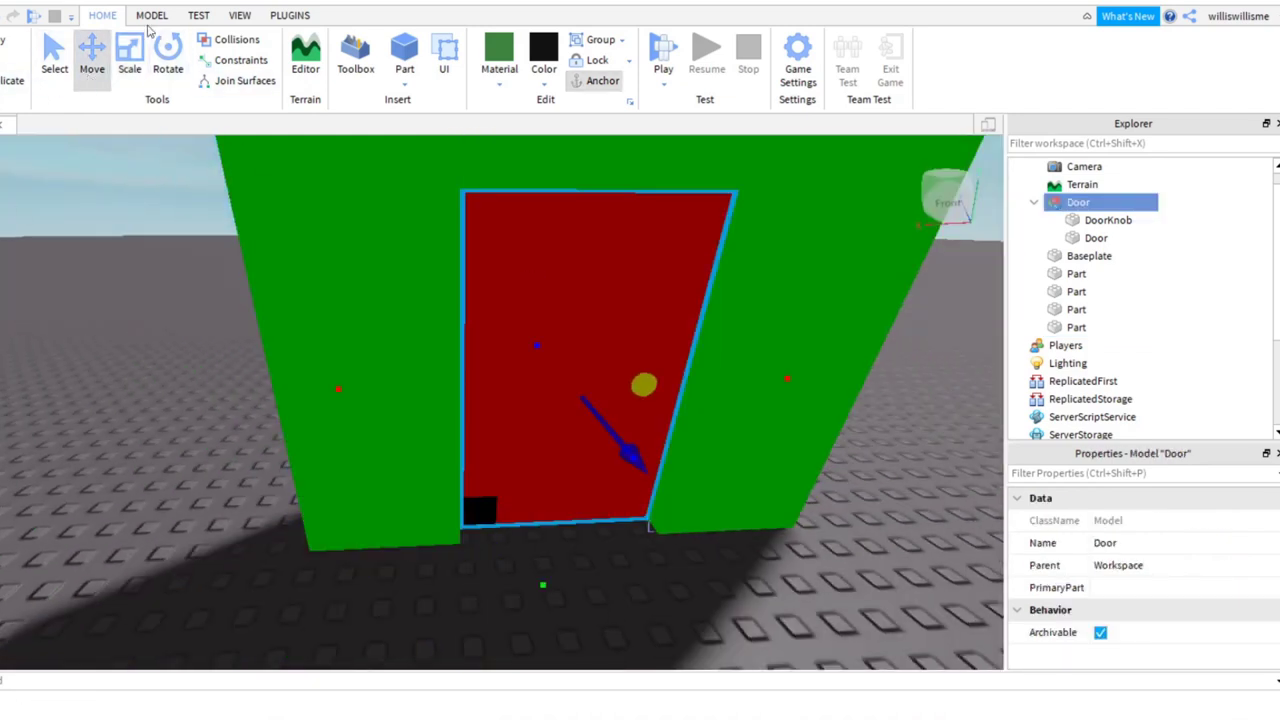
- Scale the black block to fit the door's lower-left hinge corner, with 0.2-stud snapping
click(152, 16)
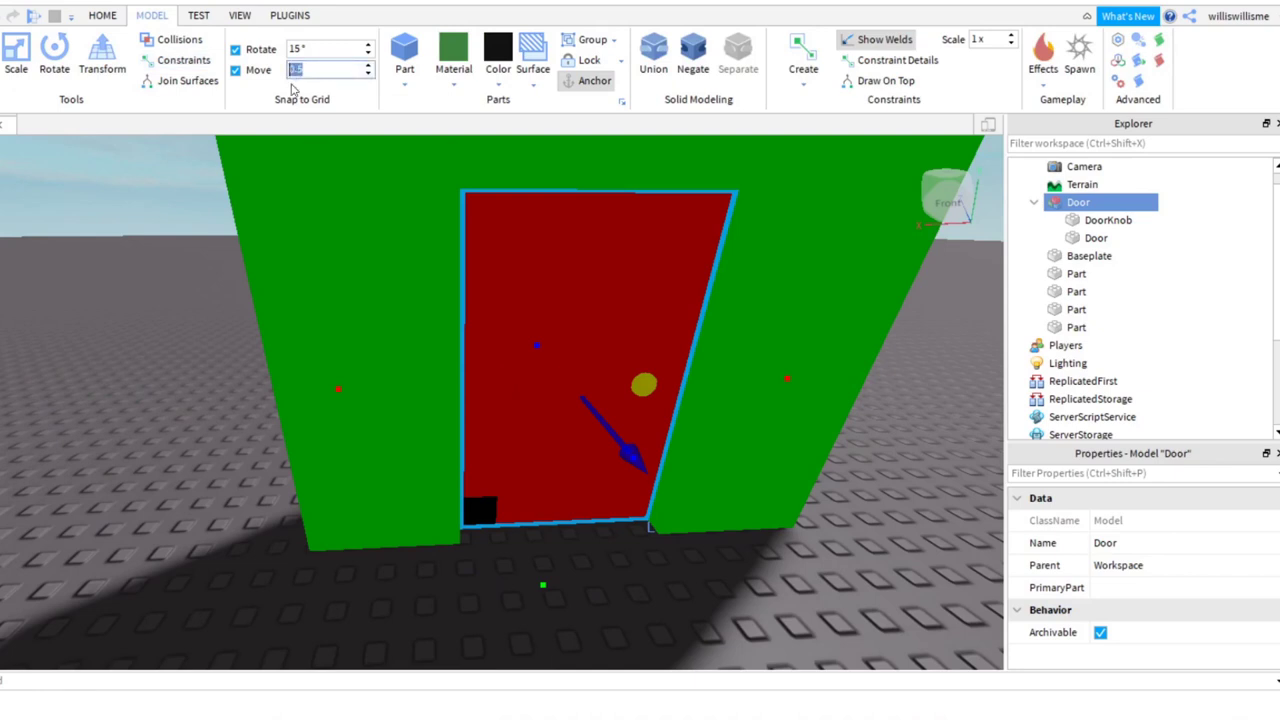
mouse_move(268, 98)
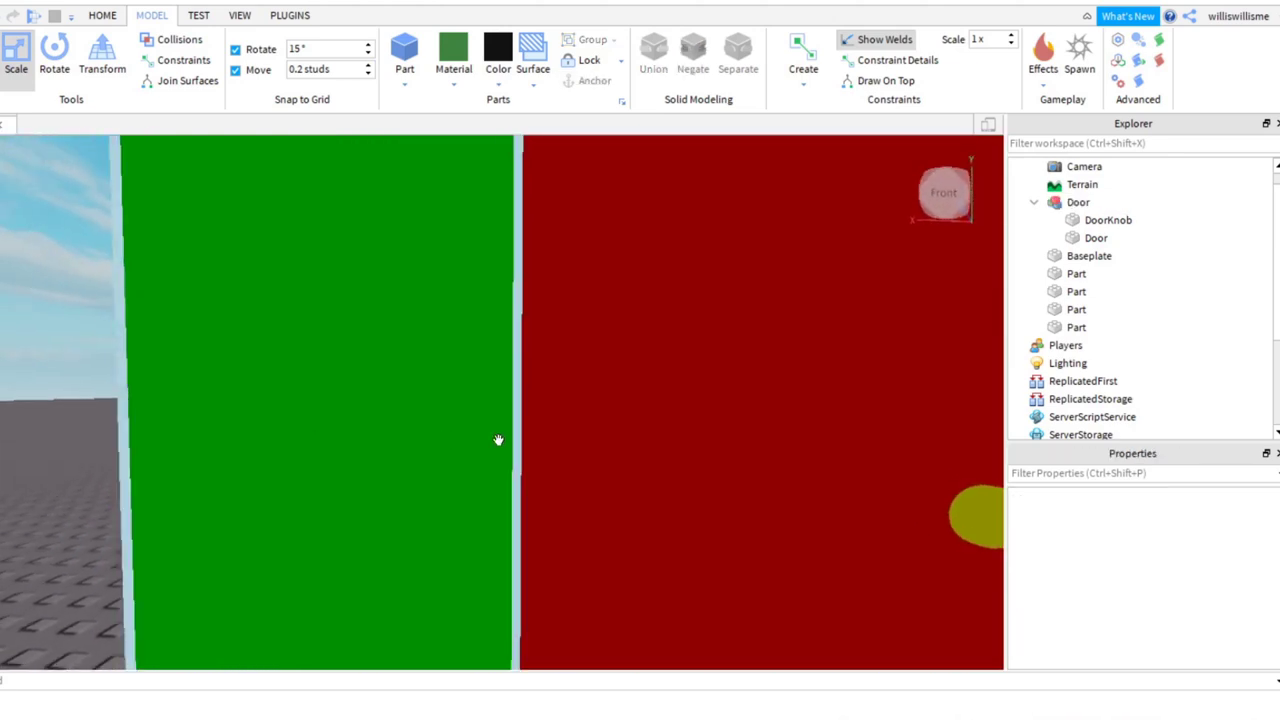
click(1078, 202)
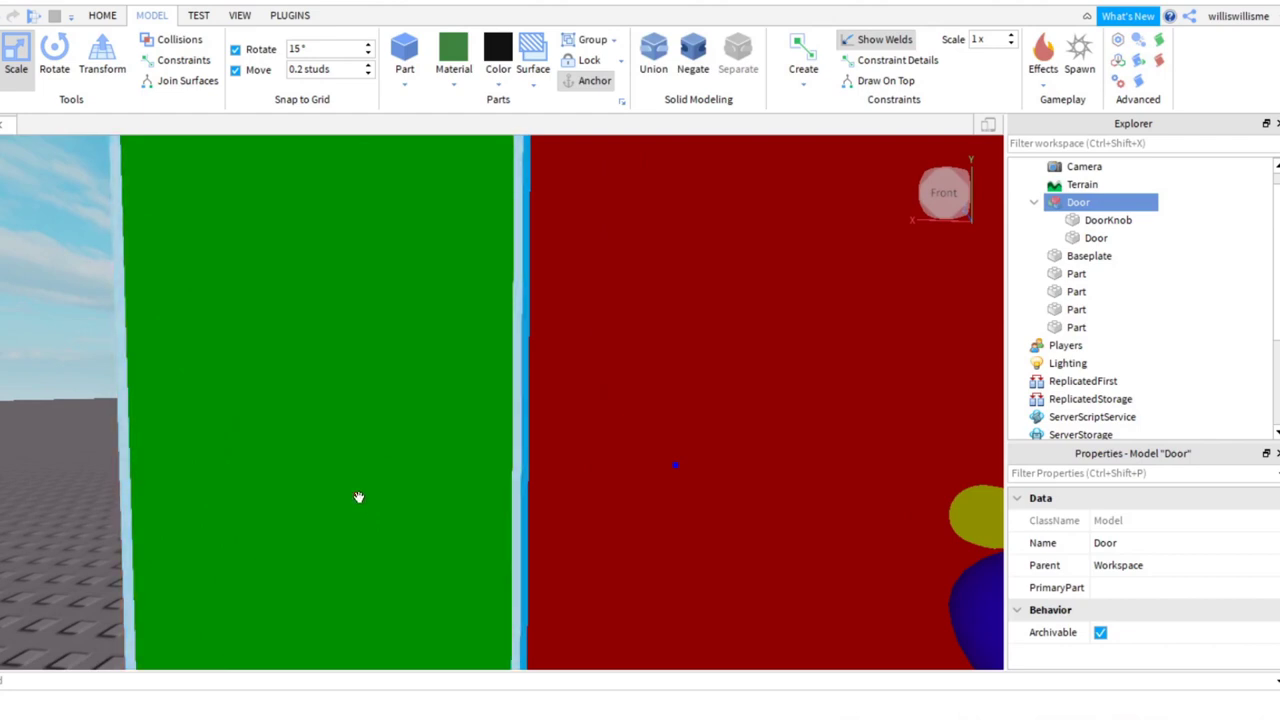
drag(700, 400, 700, 300)
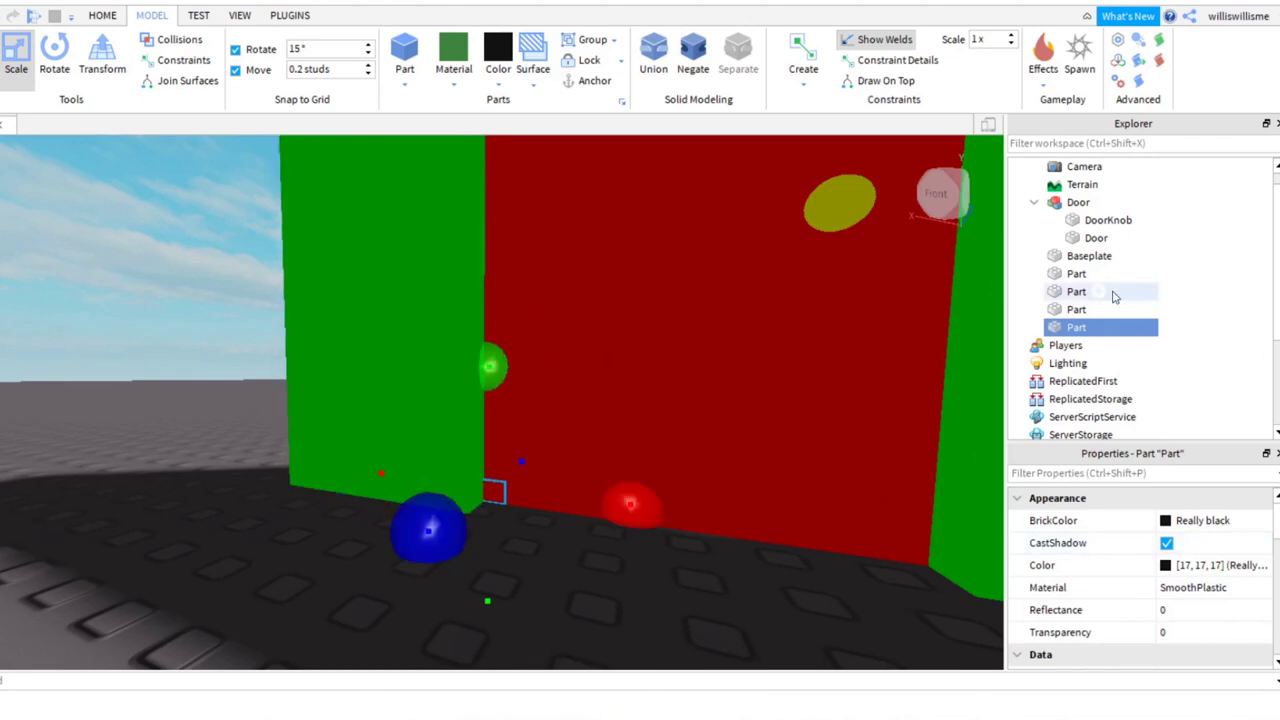
- Move the black block into the Door model and rename it InvisBlock
click(1078, 202)
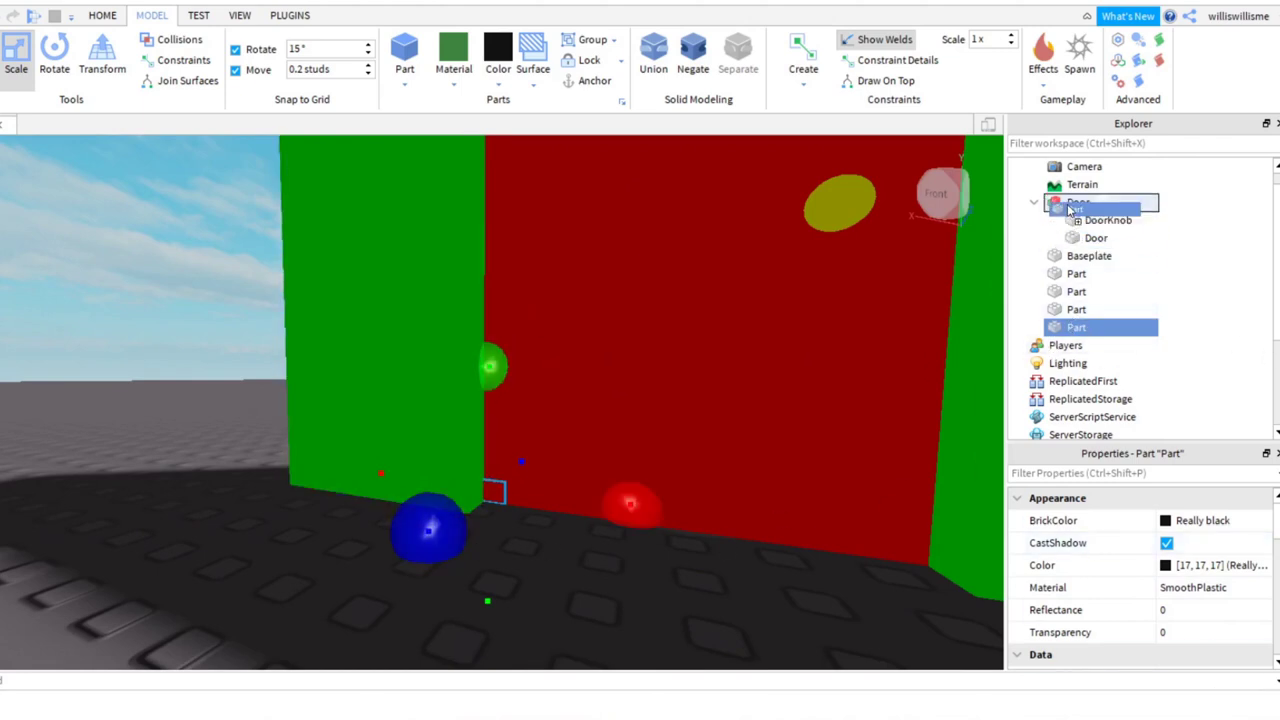
right_click(1076, 328)
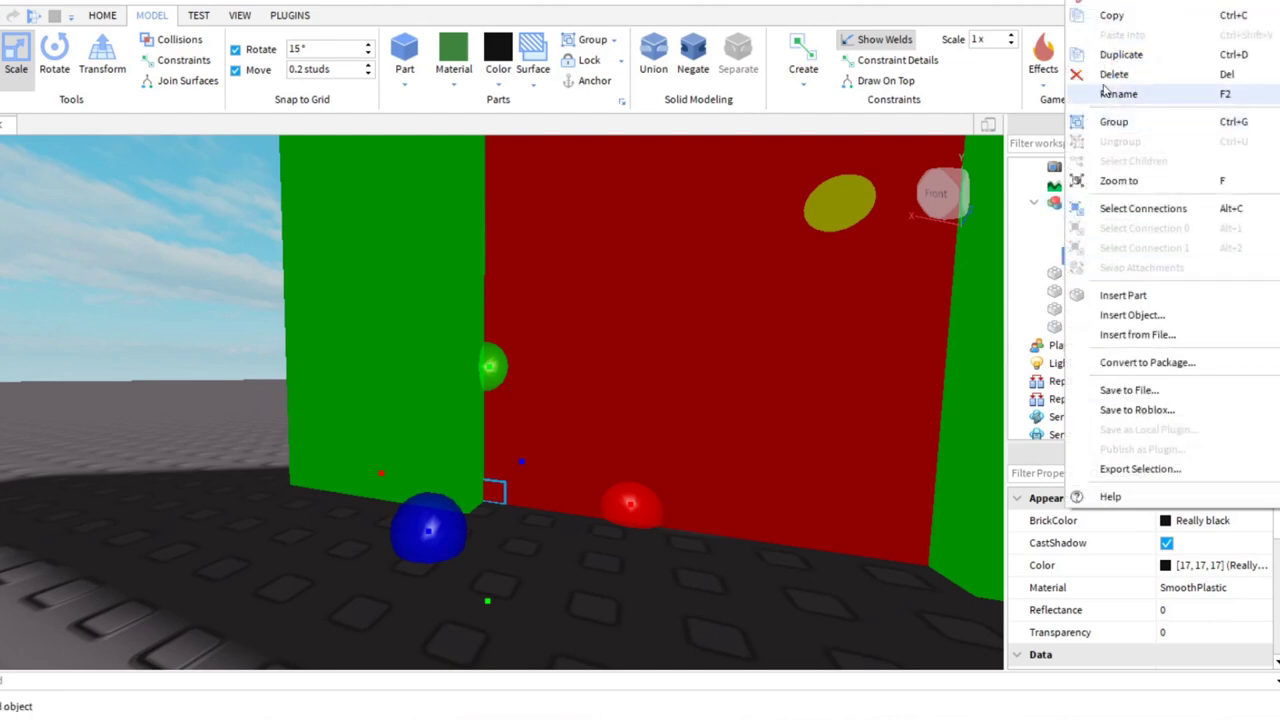
click(1120, 94)
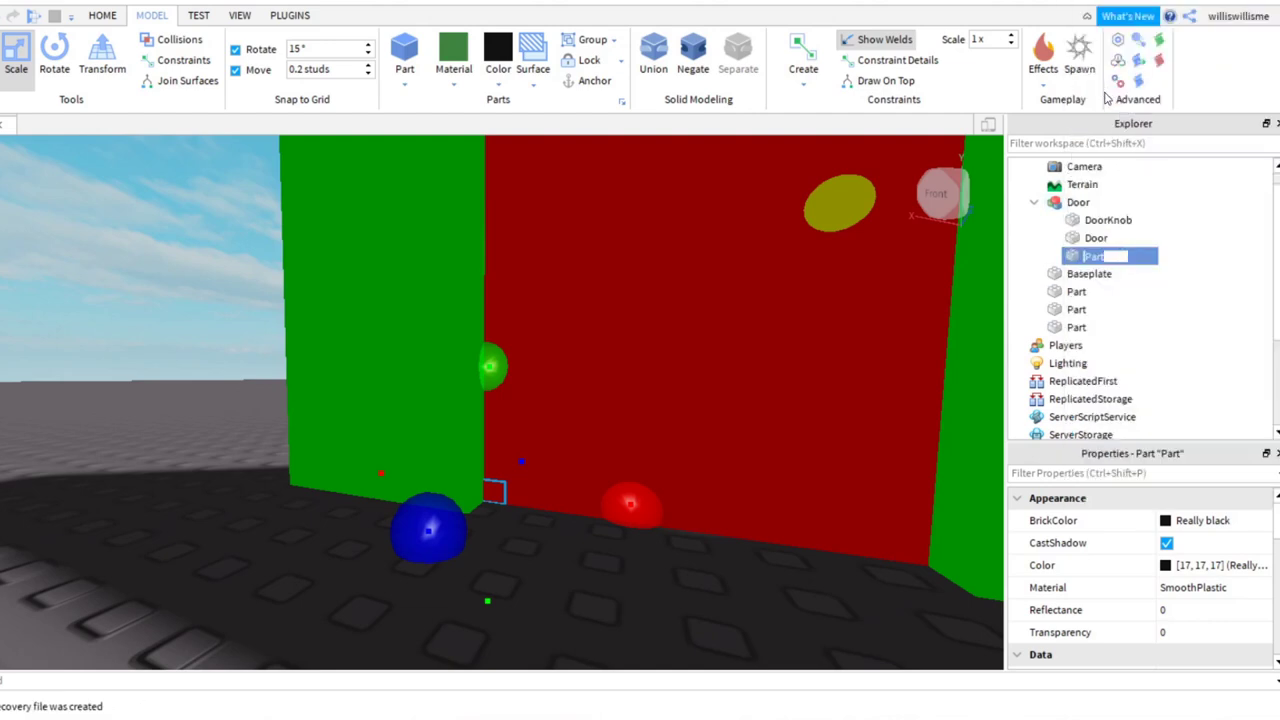
text(Invis)
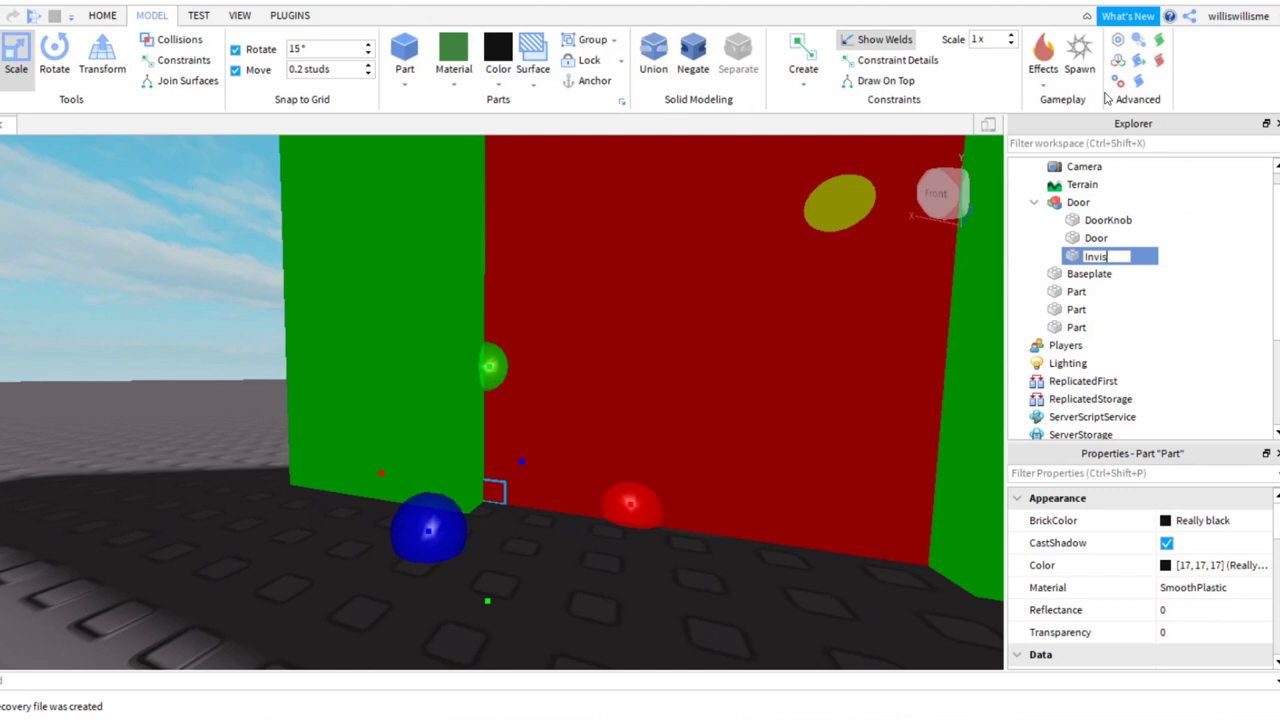
text(Block)
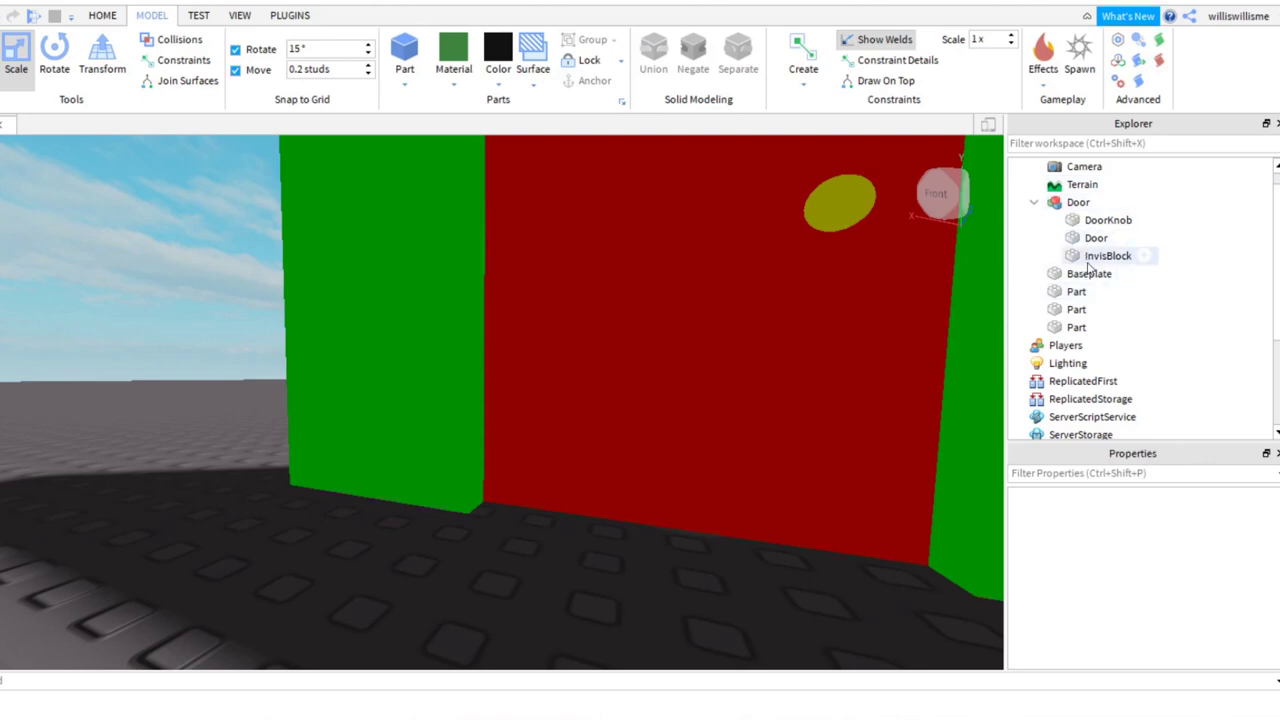
- Set InvisBlock's Transparency to 1 so the hinge block is invisible
click(1108, 256)
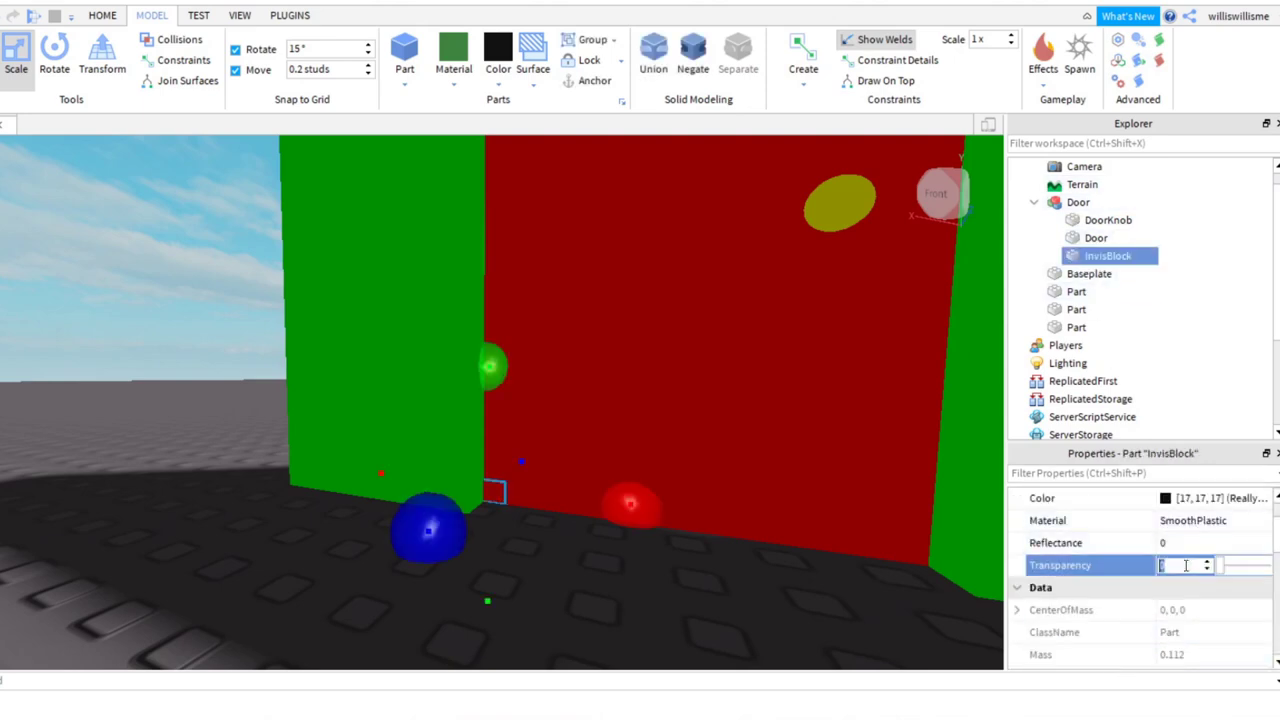
text(1)
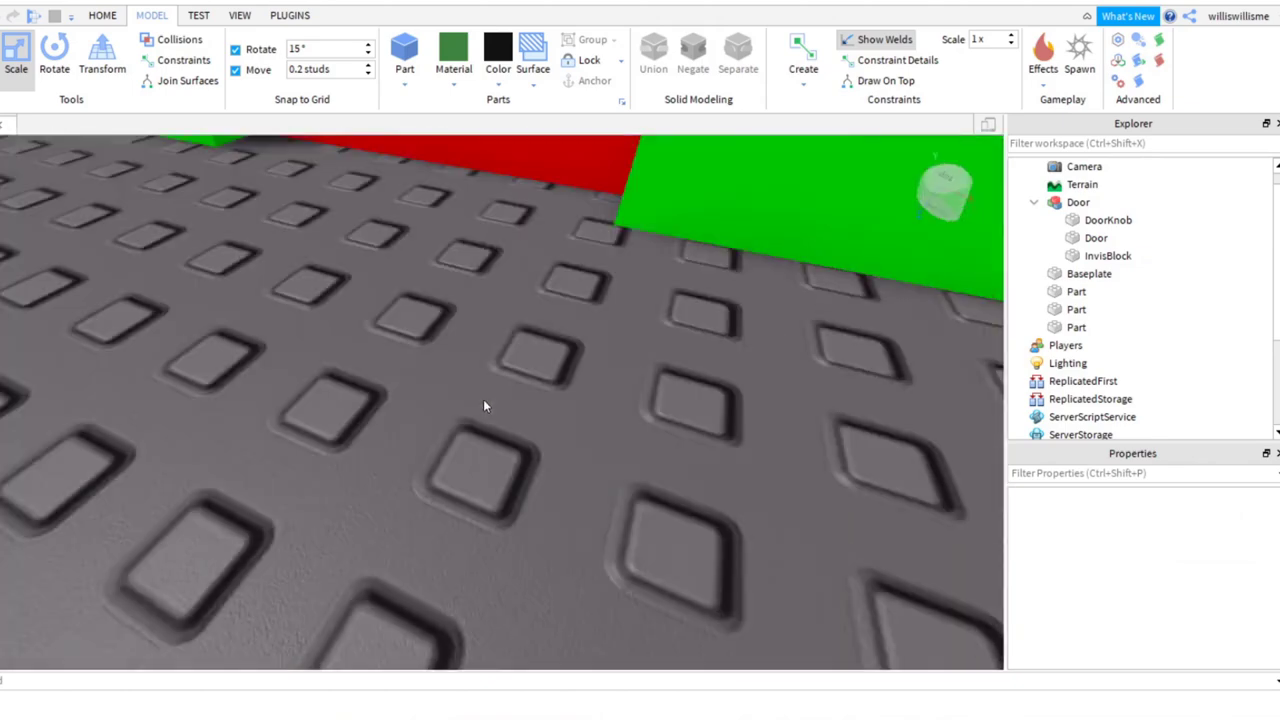
- Insert a ClickDetector object inside the DoorKnob part
drag(484, 404, 540, 352)
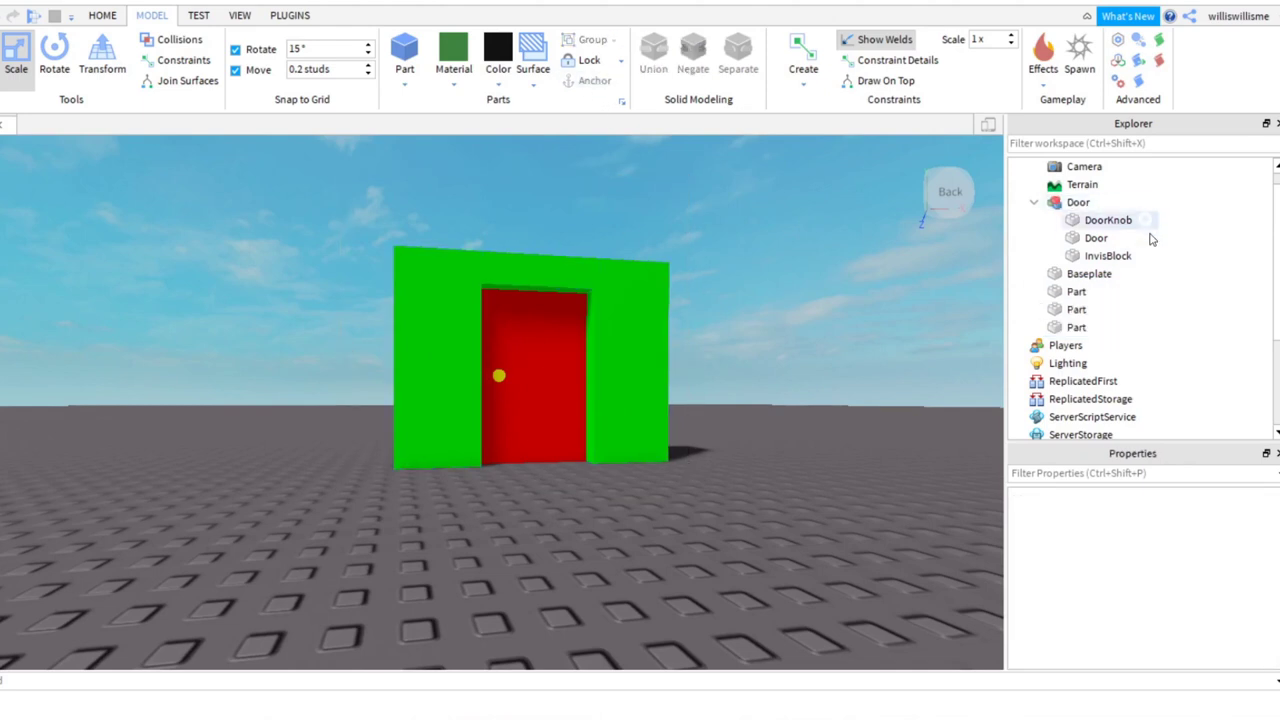
click(1108, 256)
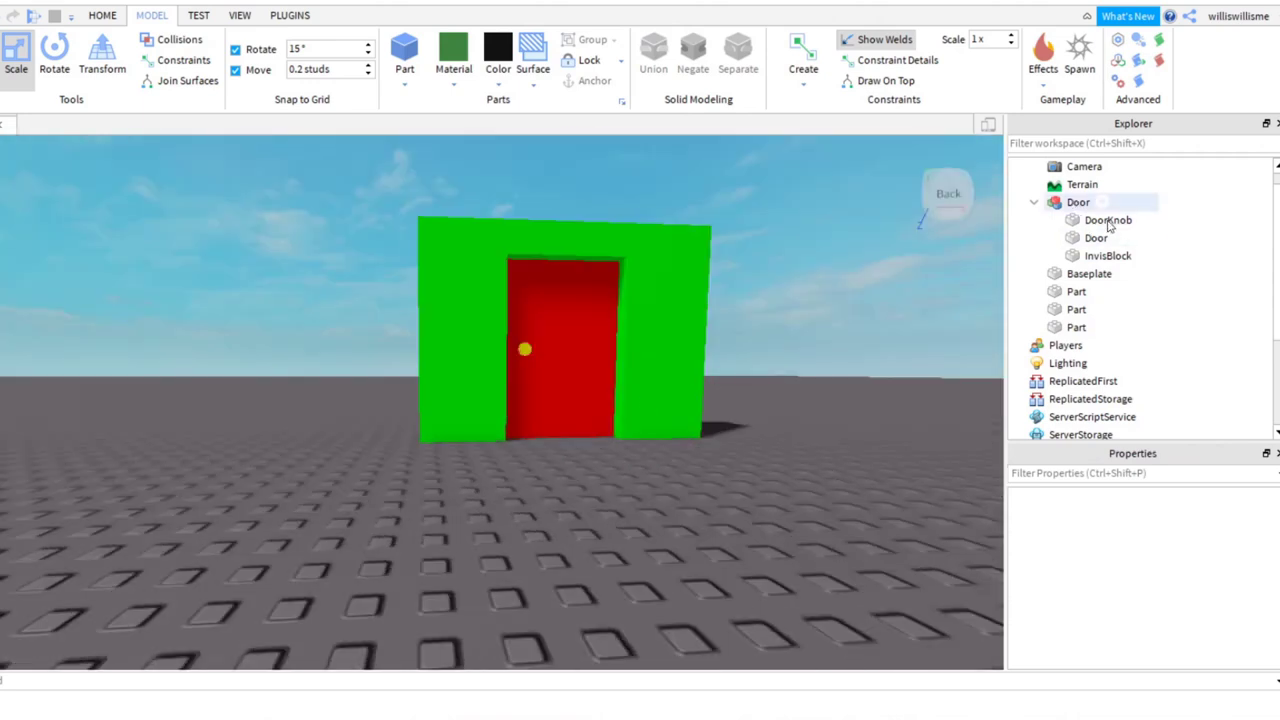
click(1108, 218)
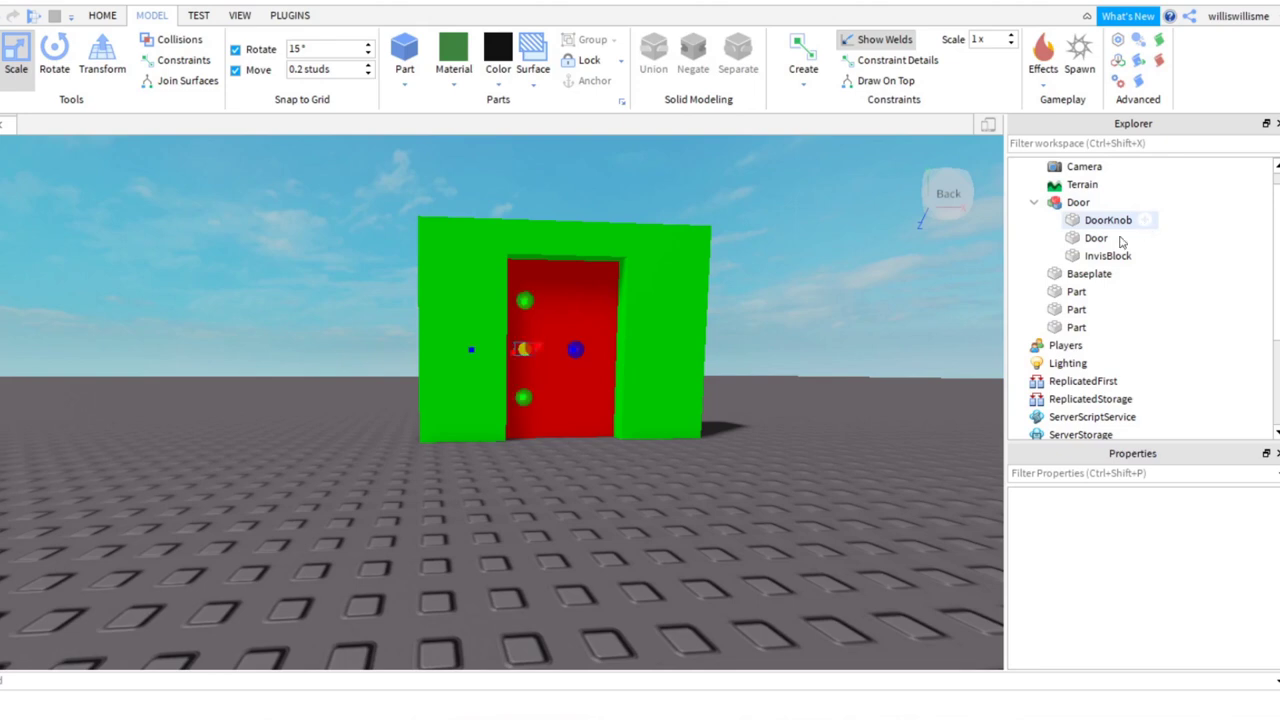
click(1108, 218)
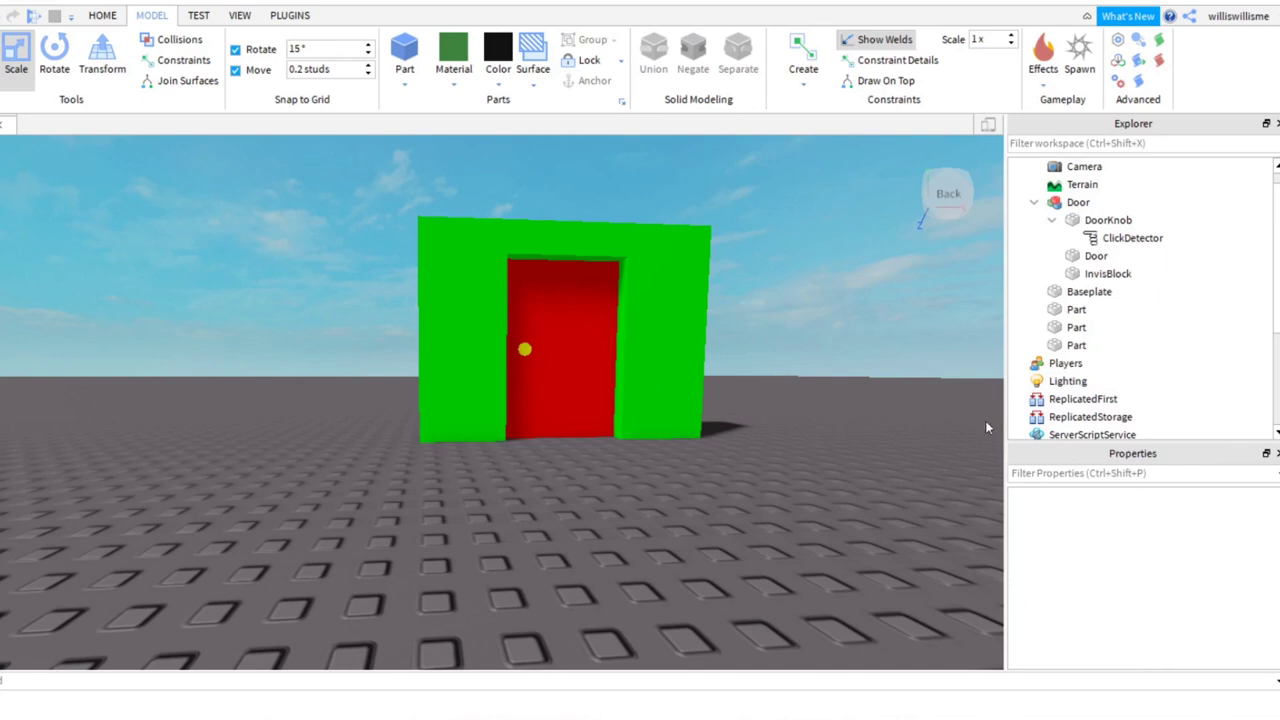
click(1096, 256)
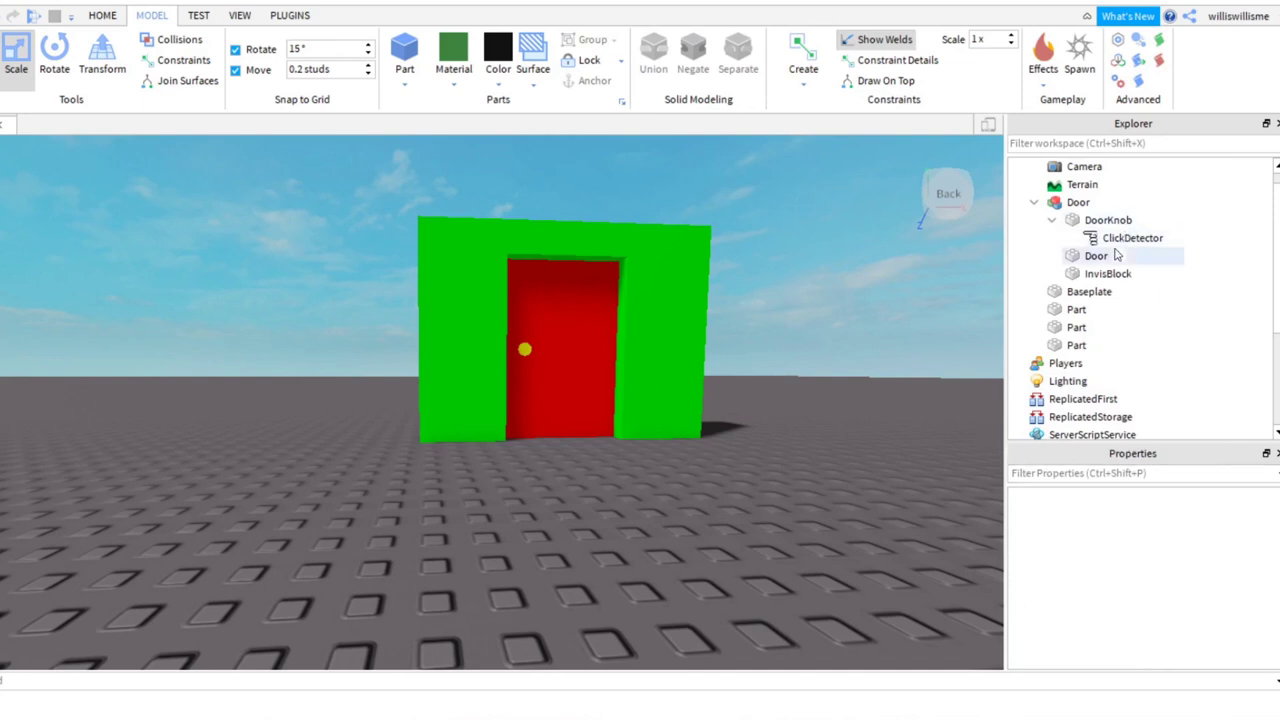
click(1108, 218)
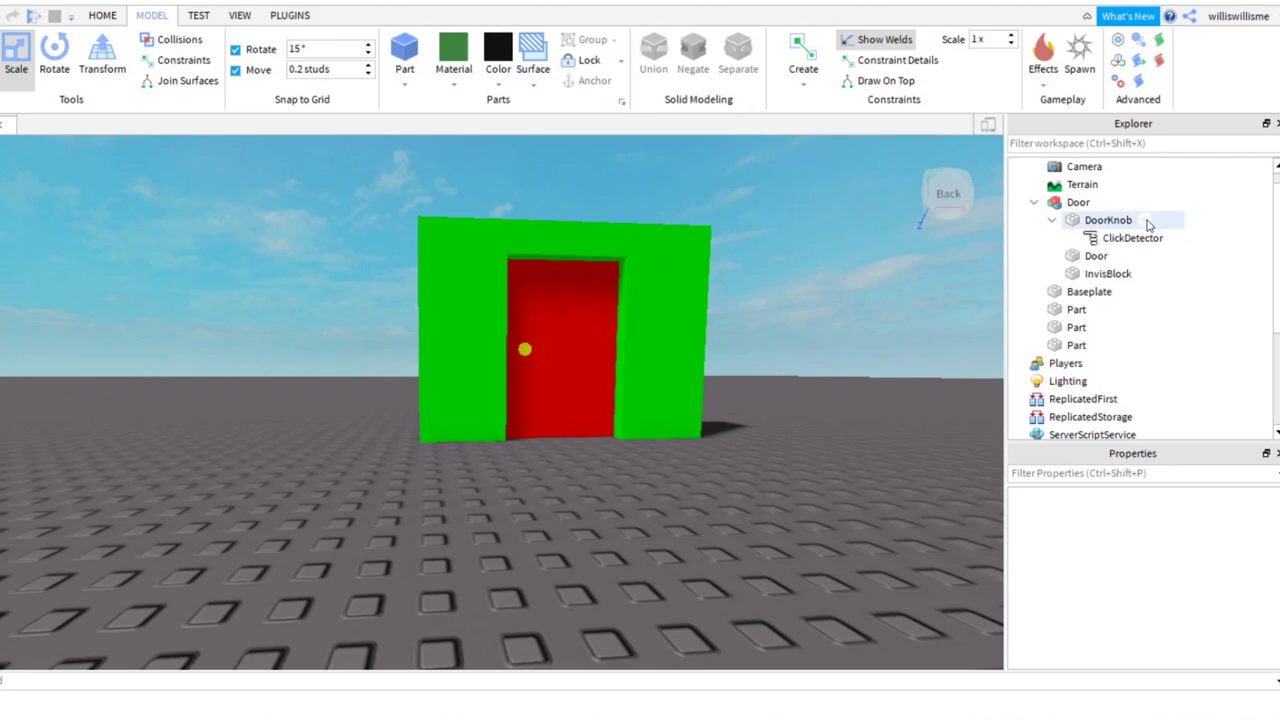
- Insert a Script under DoorKnob with Lua code that swings the Door open or closed on click
click(1108, 218)
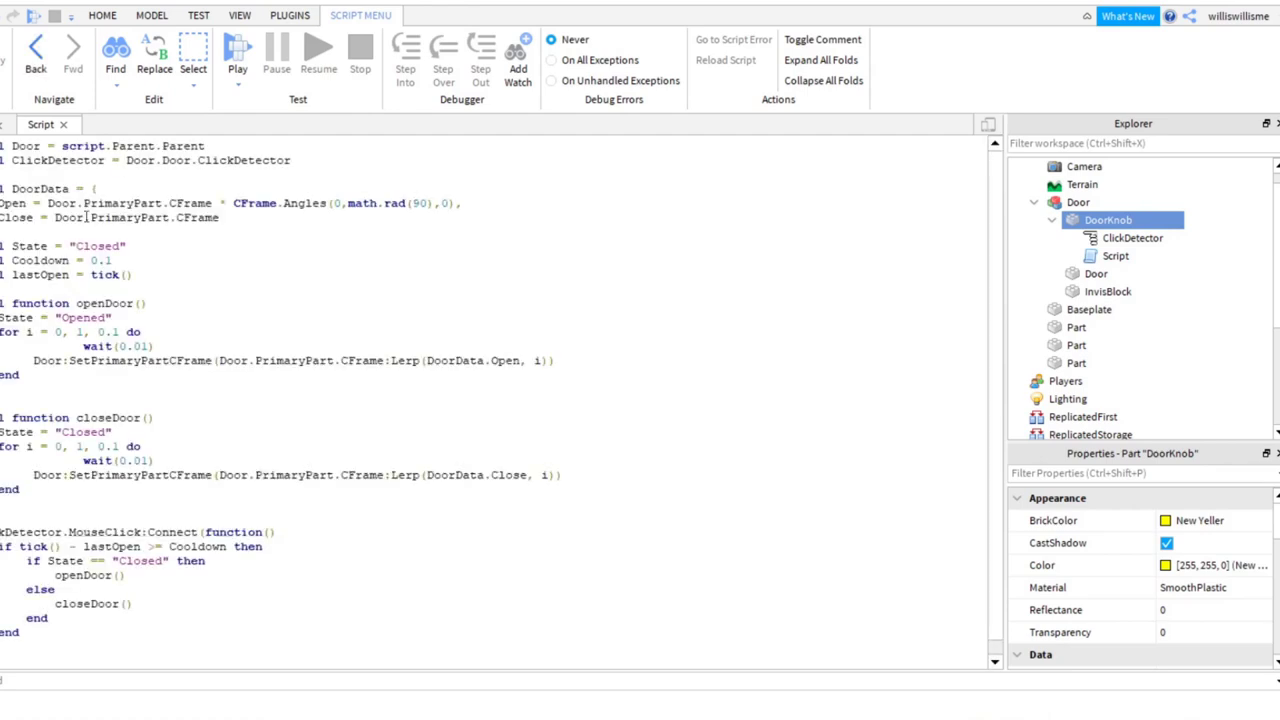
click(152, 16)
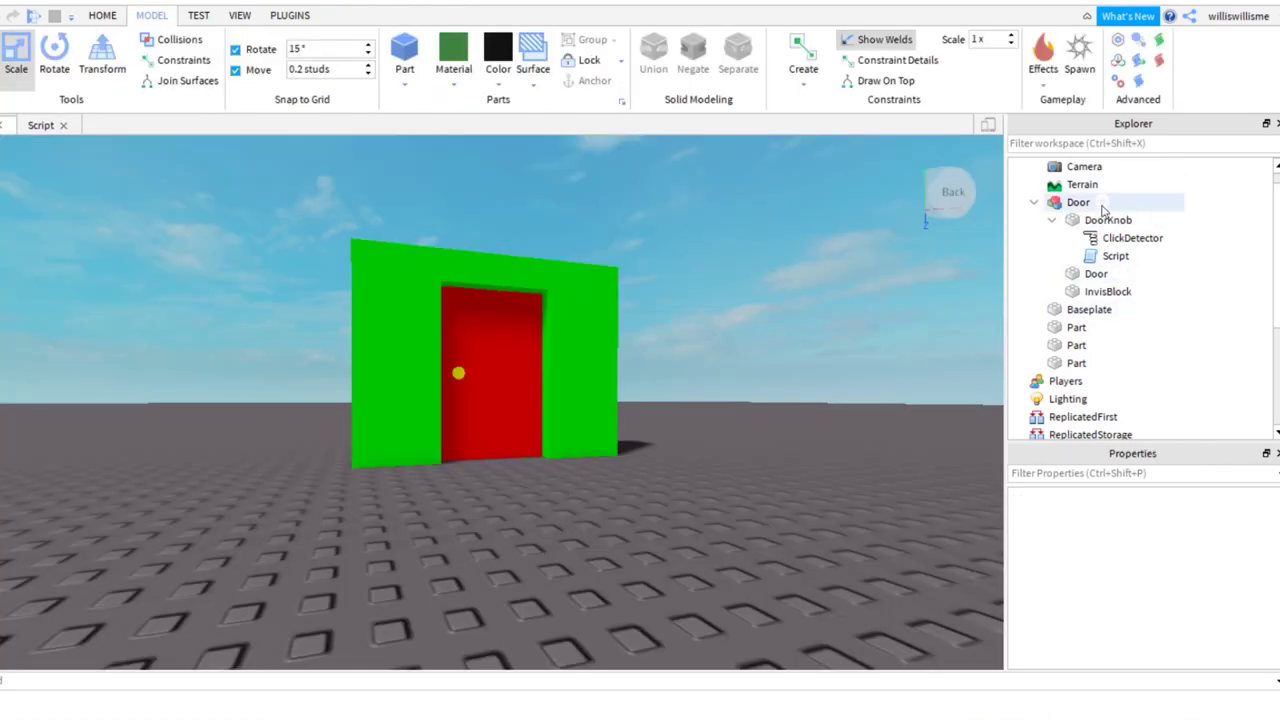
- Set the Door model's PrimaryPart property to InvisBlock
click(1078, 202)
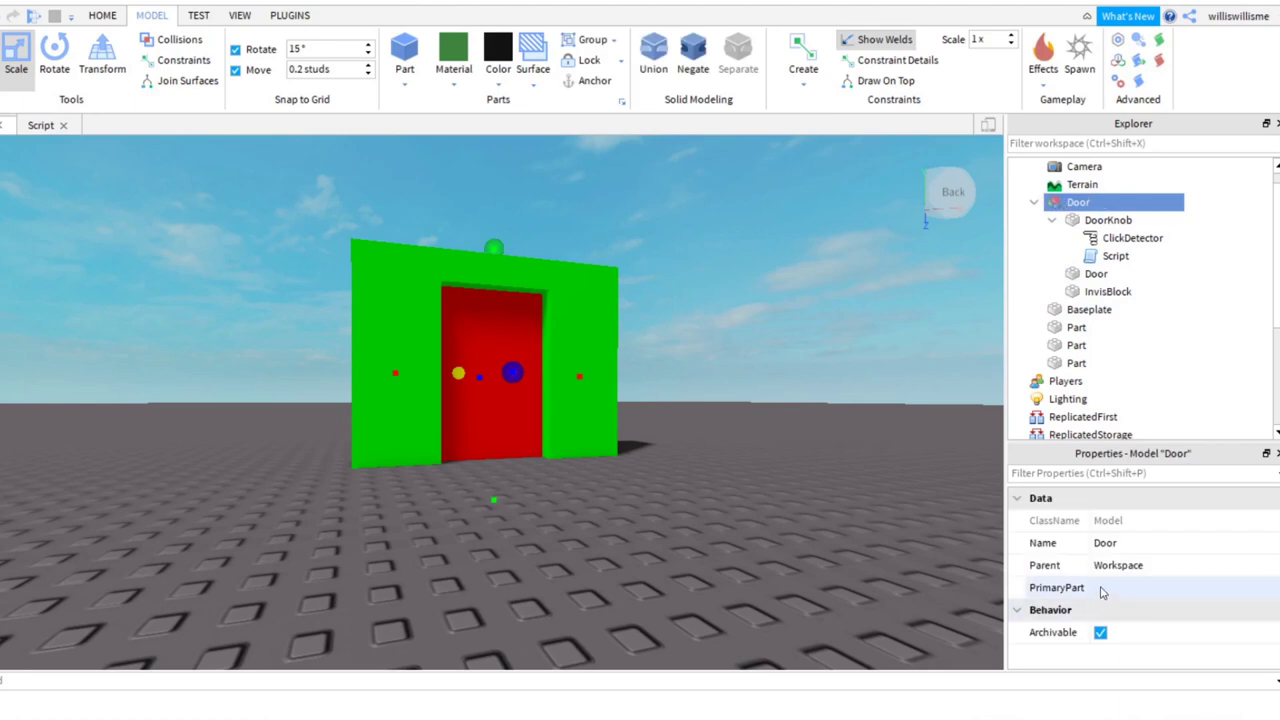
click(1056, 588)
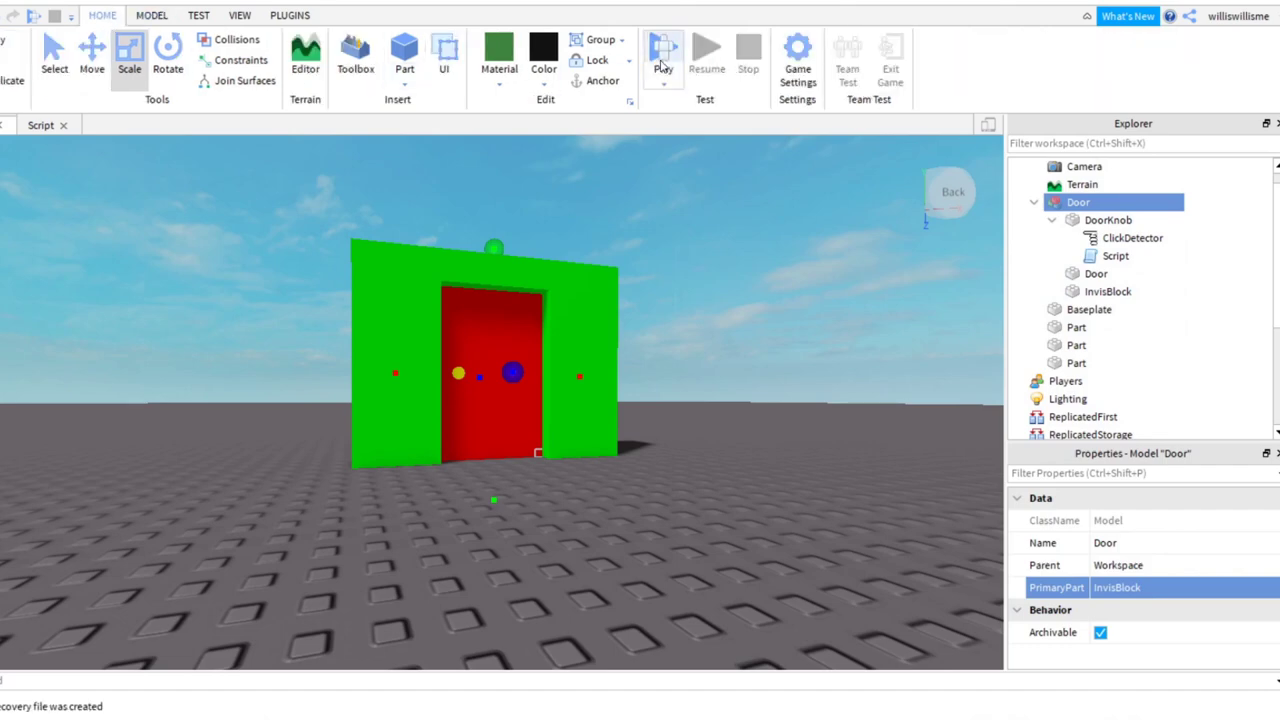
click(664, 50)
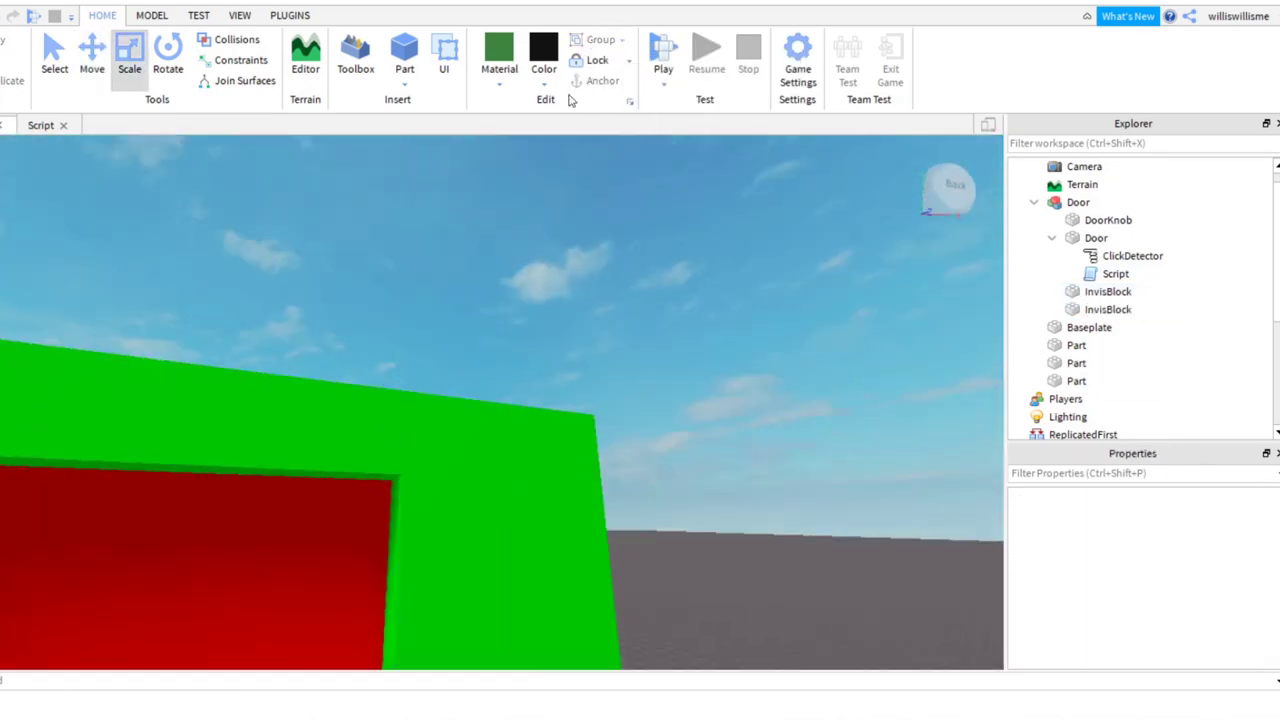
- Run a playtest with the avatar standing beside the closed red door
click(664, 56)
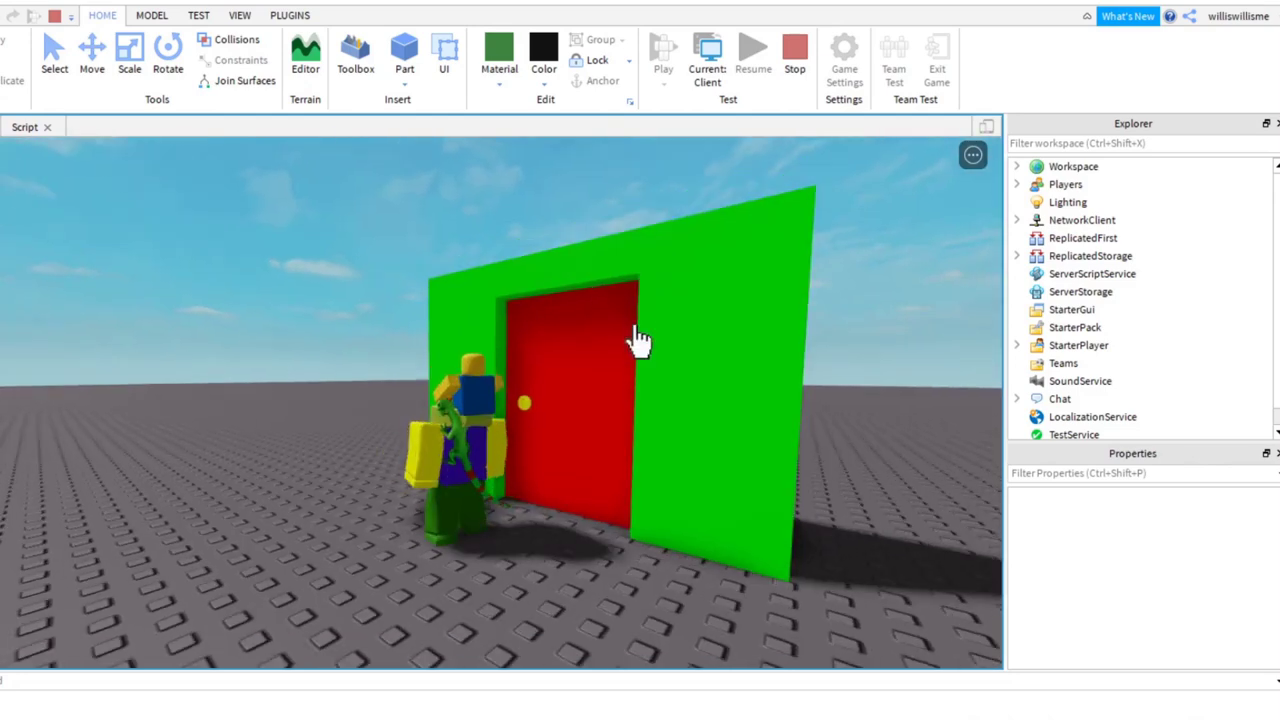
mouse_move(668, 420)
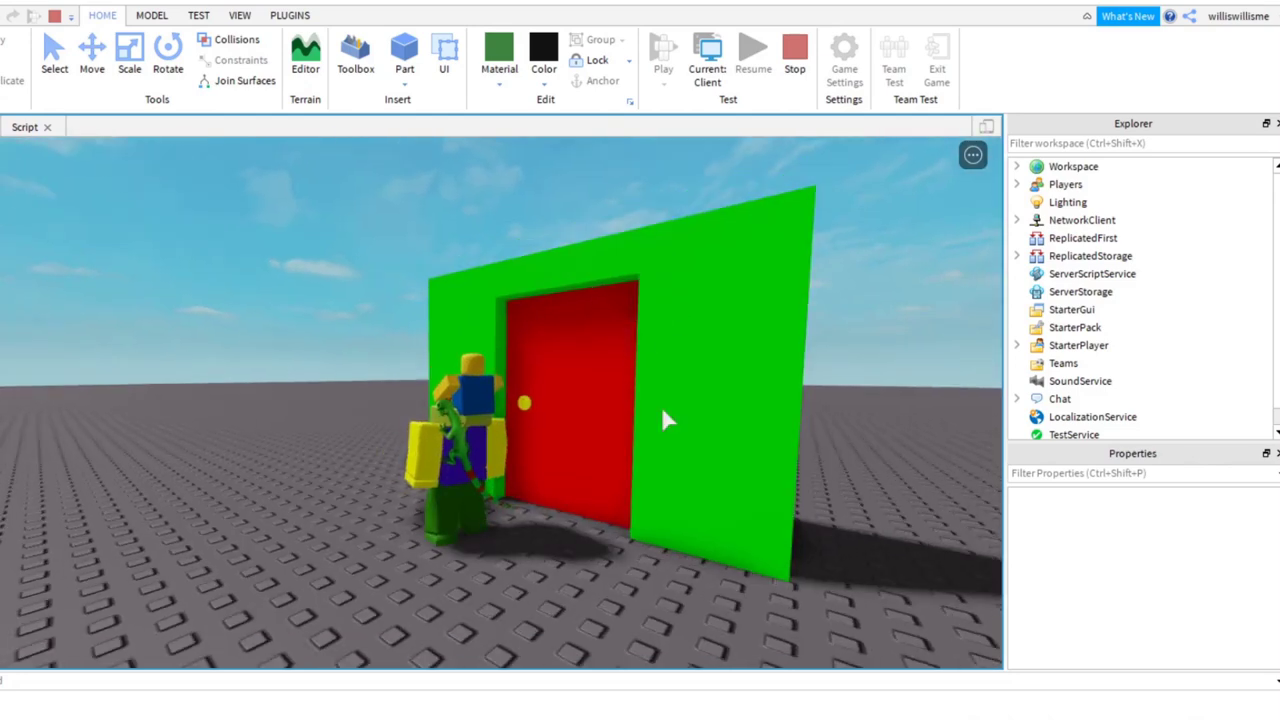